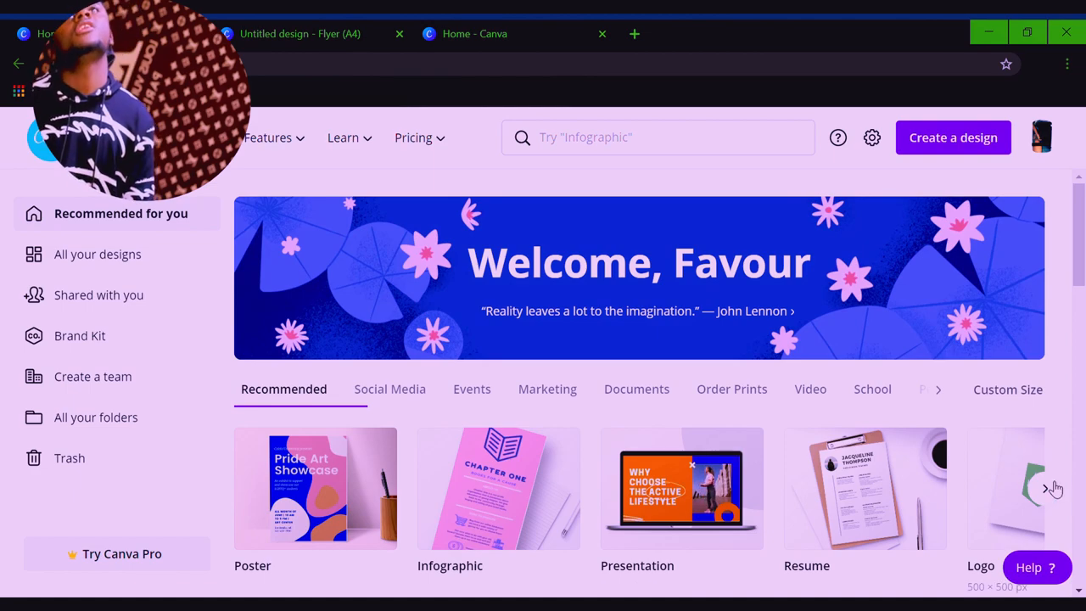
Start a new blank A4 flyer from the Canva home page.
left_click(1056, 488)
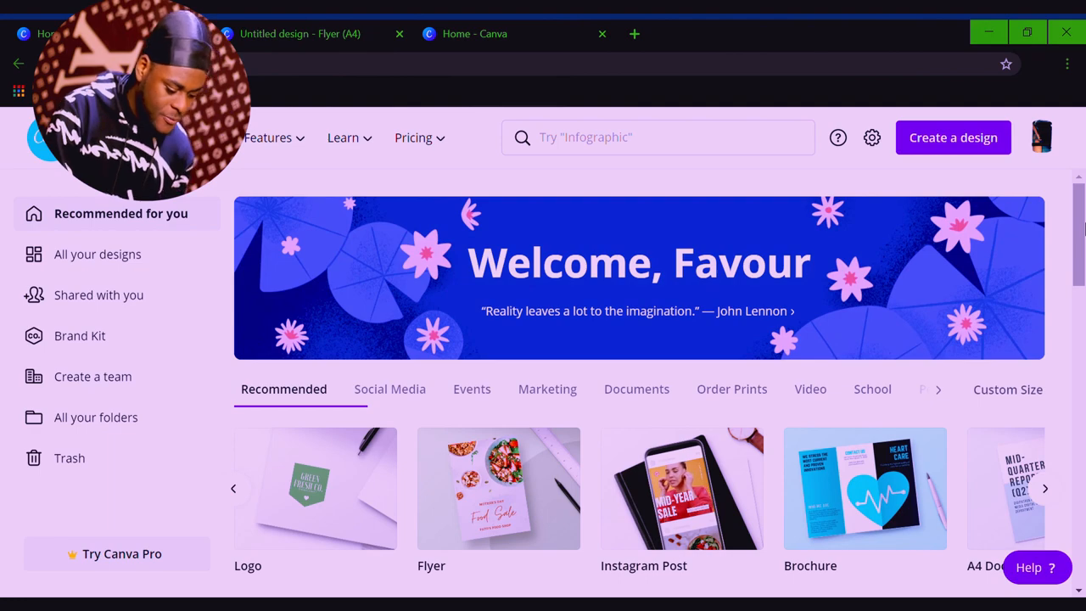
scroll("down", 3)
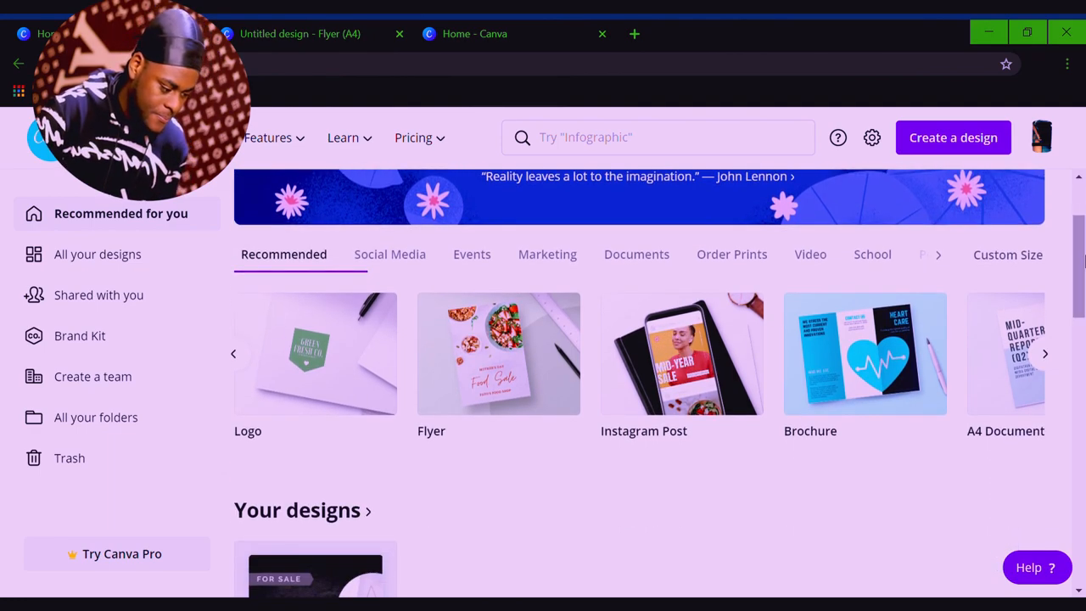
mouse_move(505, 356)
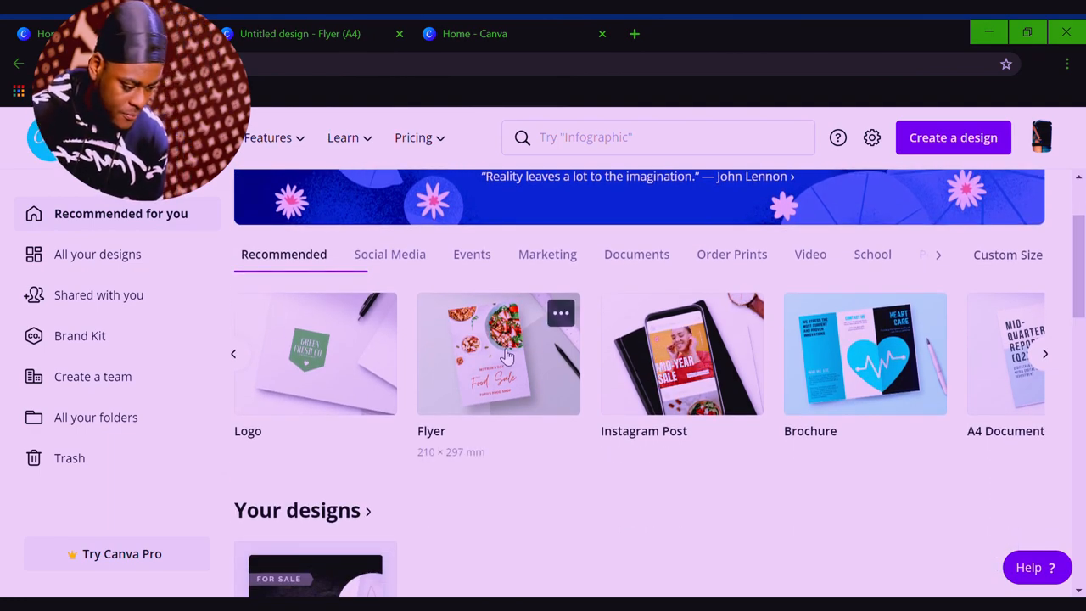
left_click(498, 354)
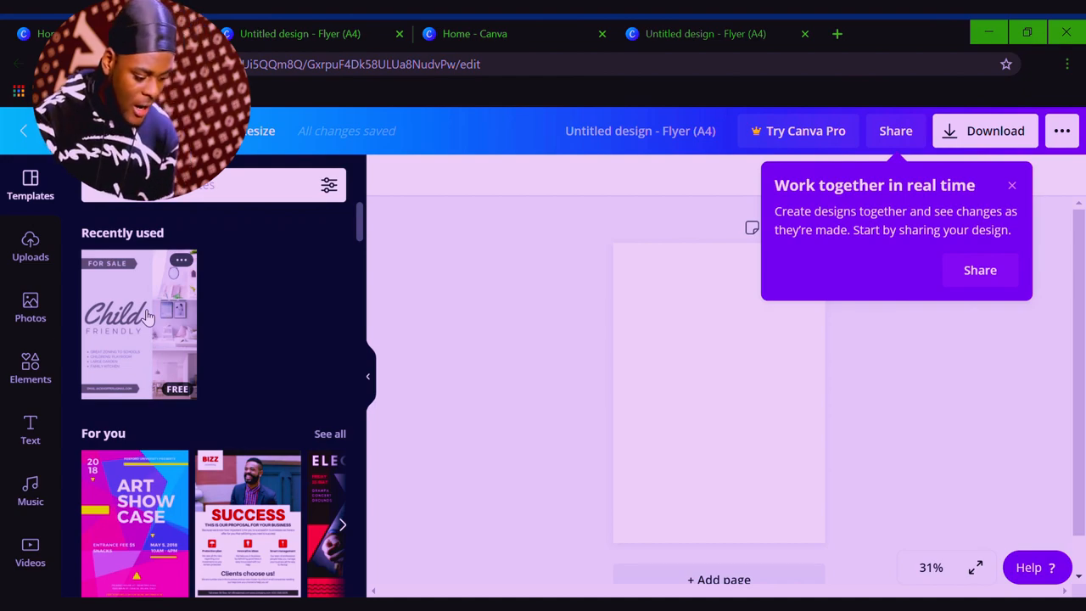
Apply the recently used Child Friendly for-sale template to the flyer page.
left_click(139, 325)
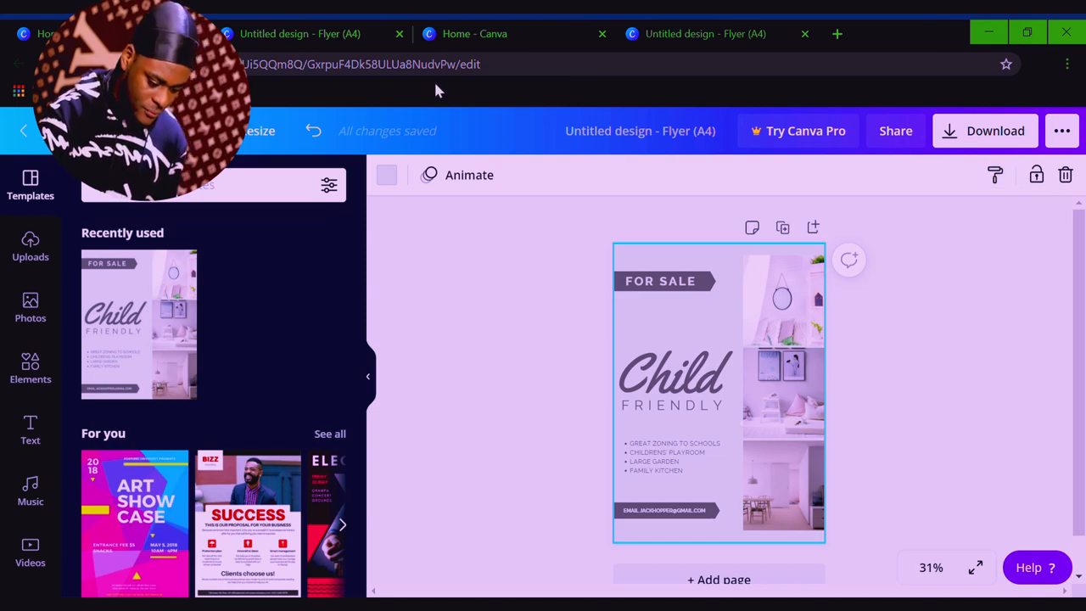
left_click(675, 456)
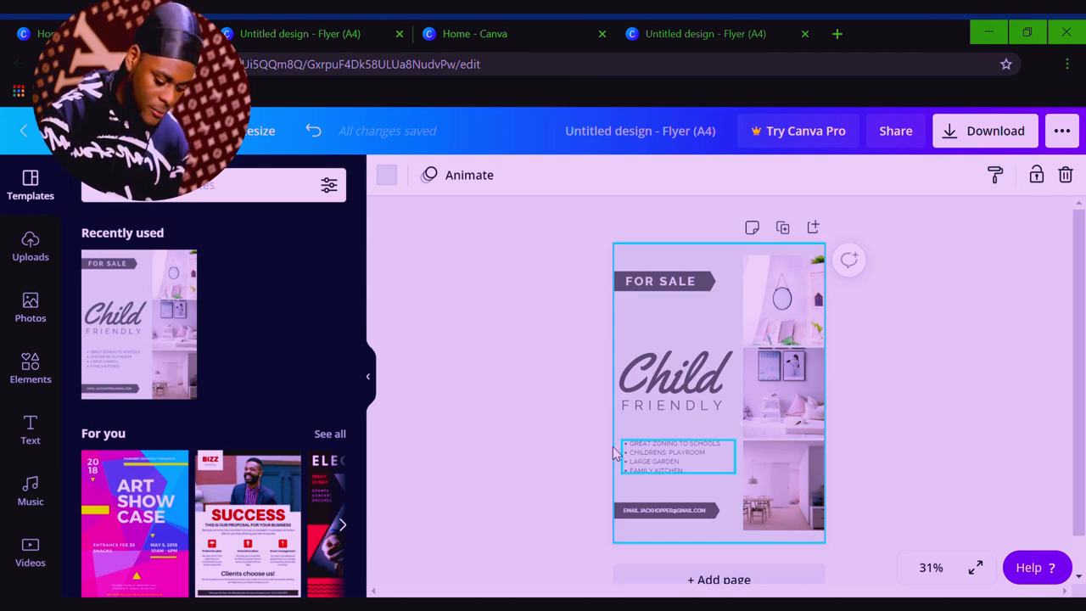
left_click(466, 406)
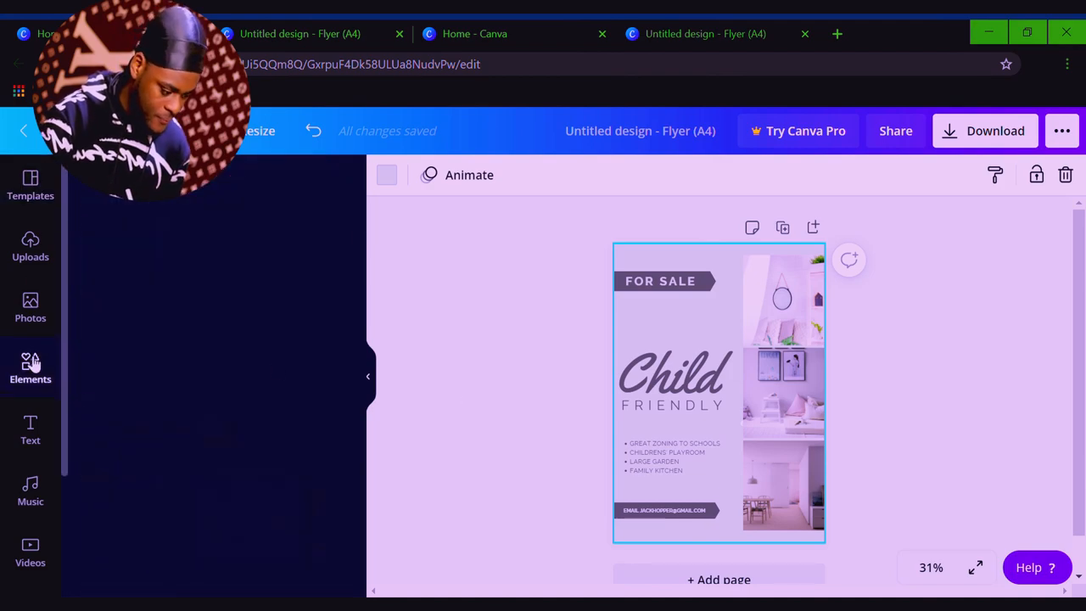
Add the recently used dark texture photo and set it as the flyer background.
left_click(30, 370)
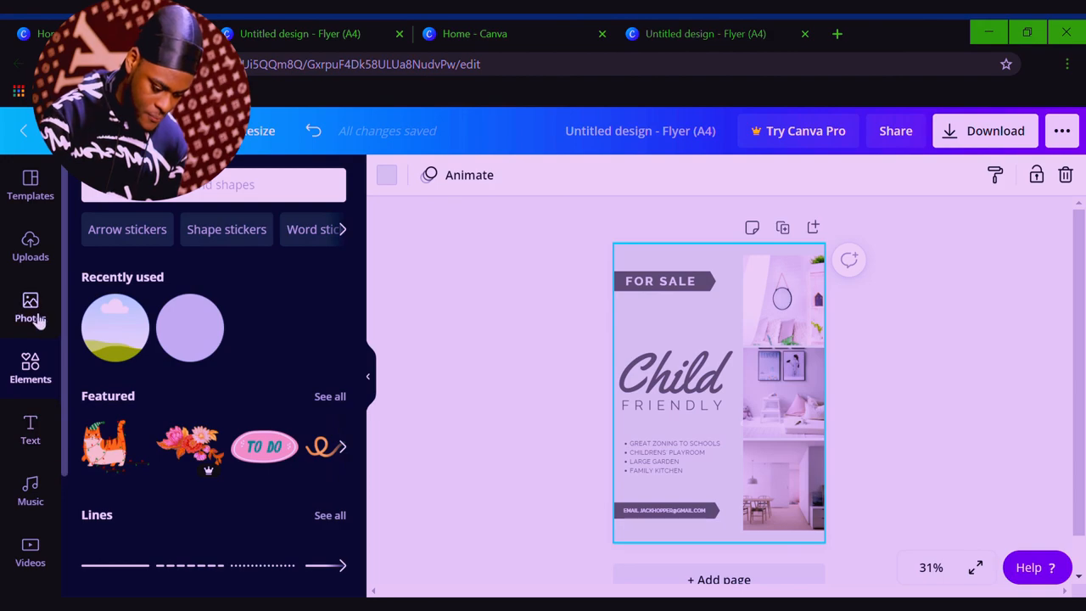
left_click(31, 305)
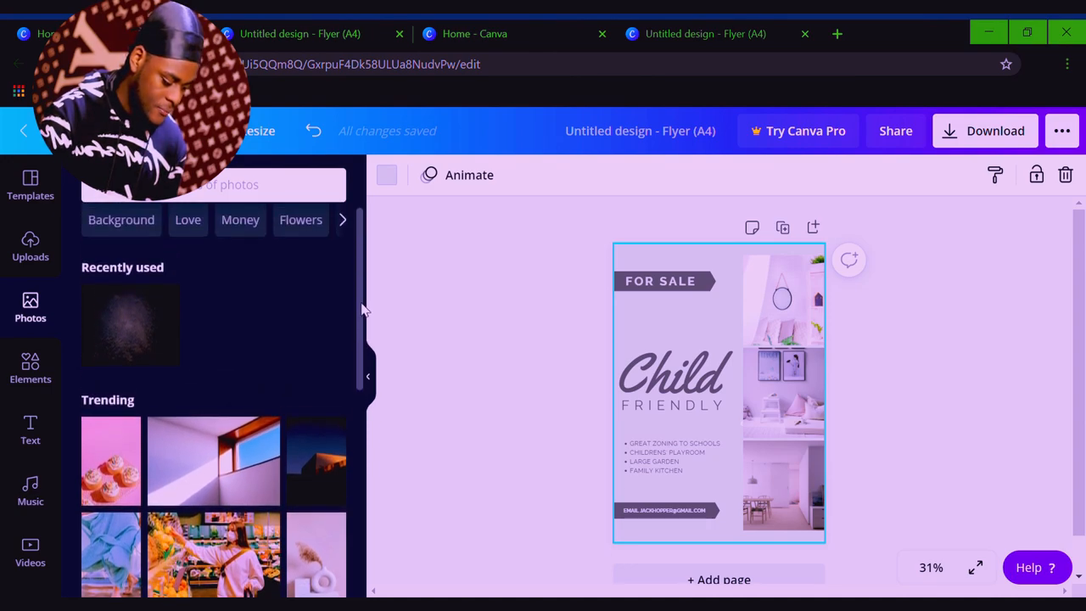
left_click(129, 326)
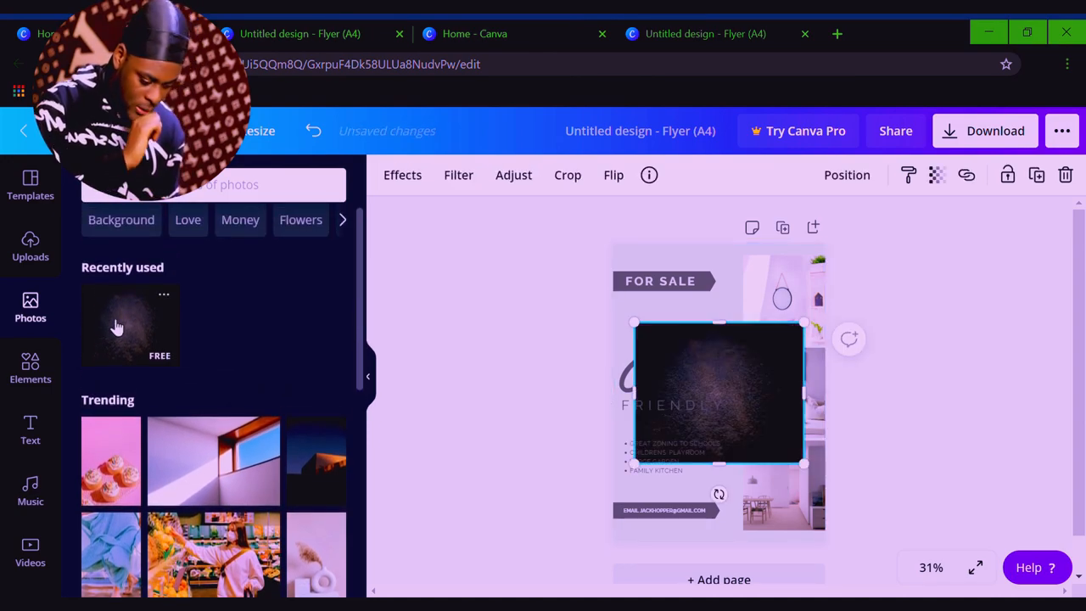
right_click(720, 394)
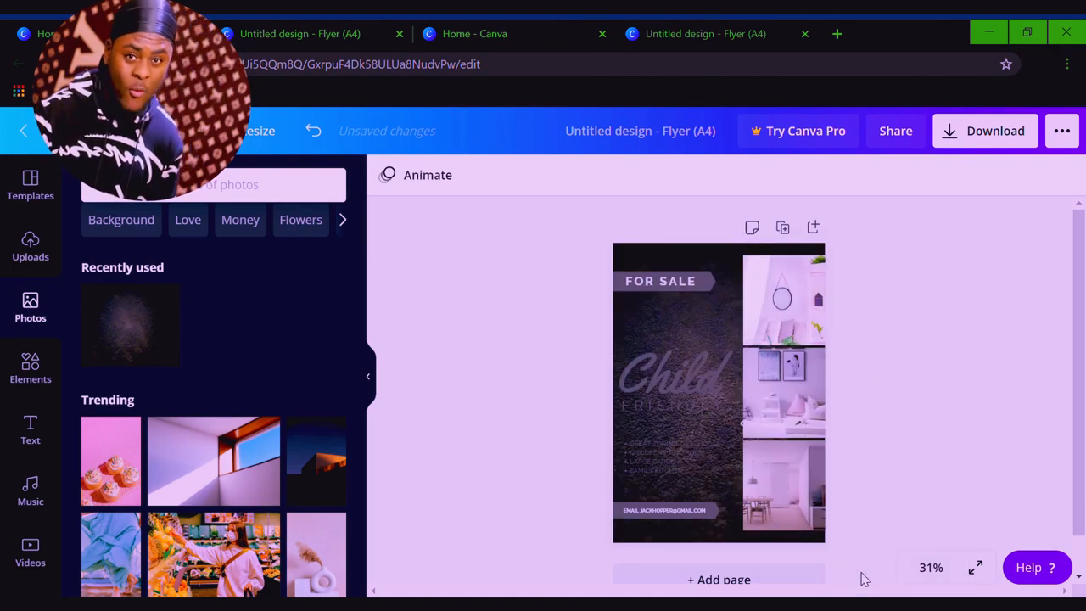
left_click(784, 288)
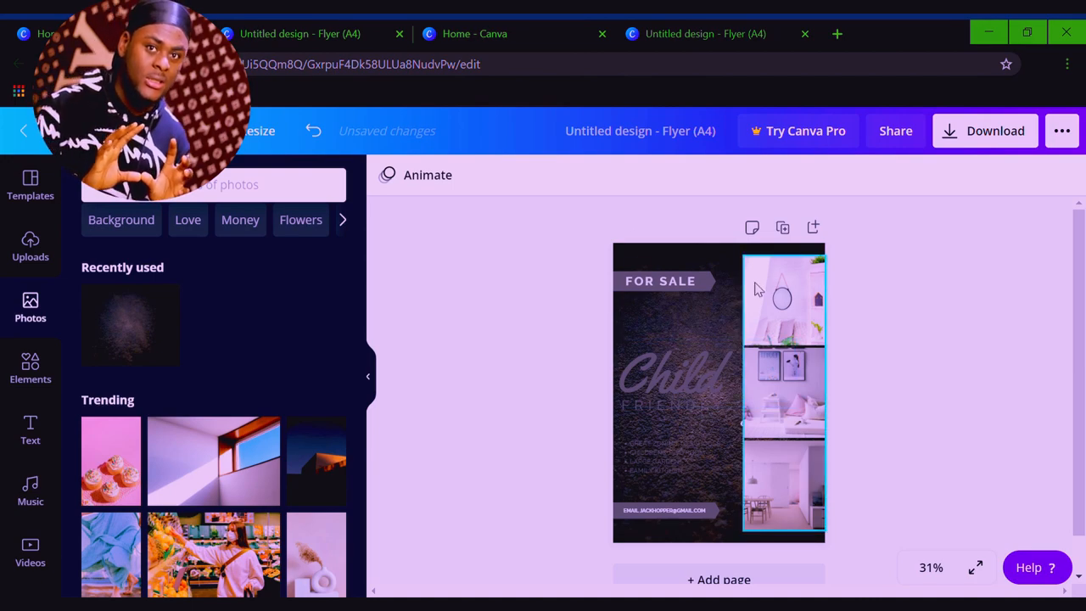
left_click(675, 373)
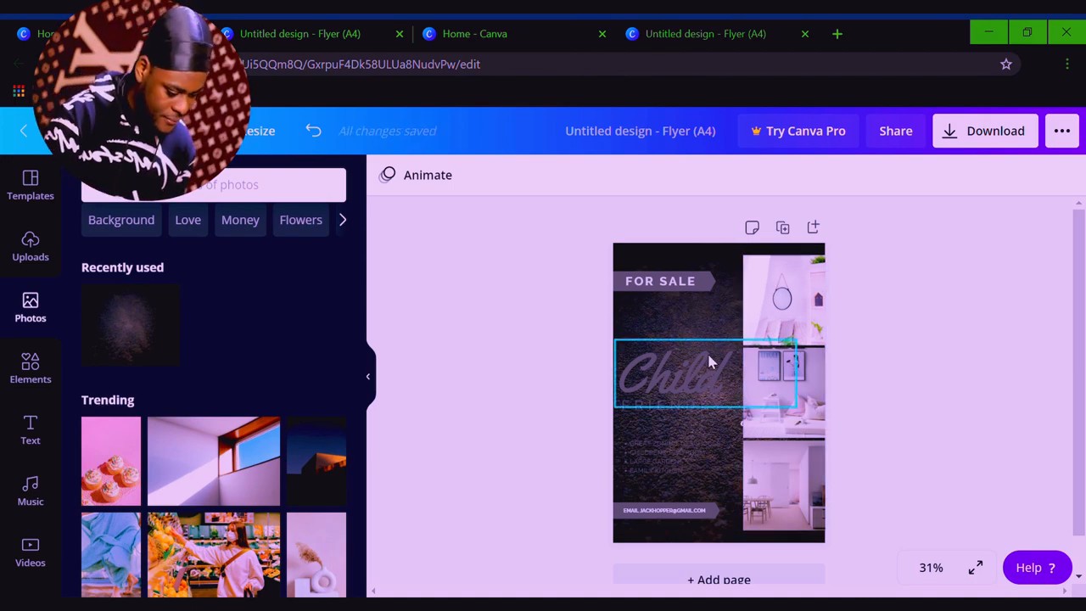
mouse_move(710, 380)
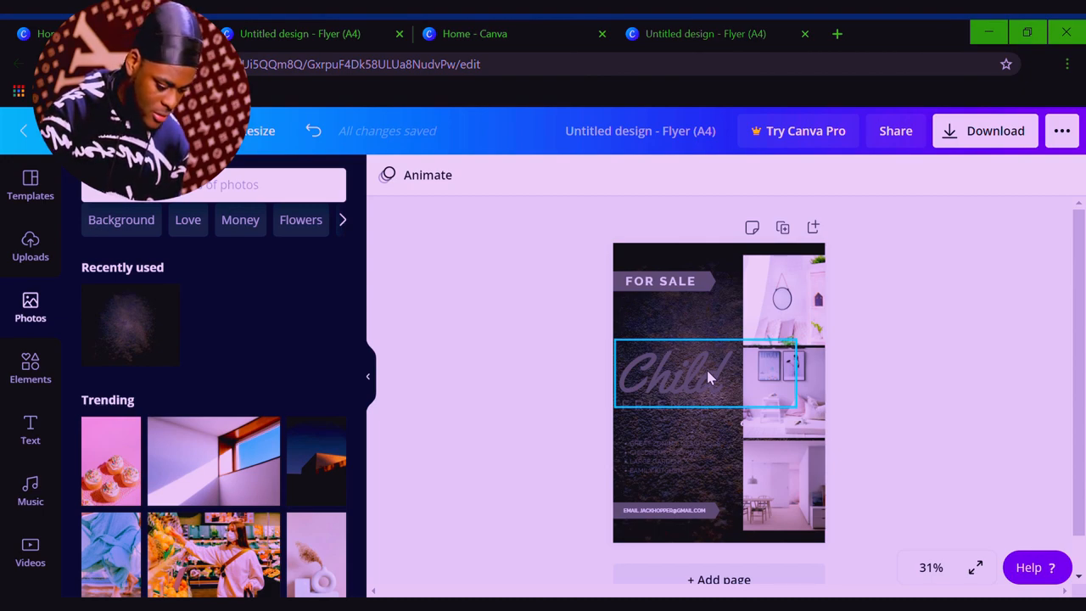
Recolour the Child heading red.
left_click(678, 376)
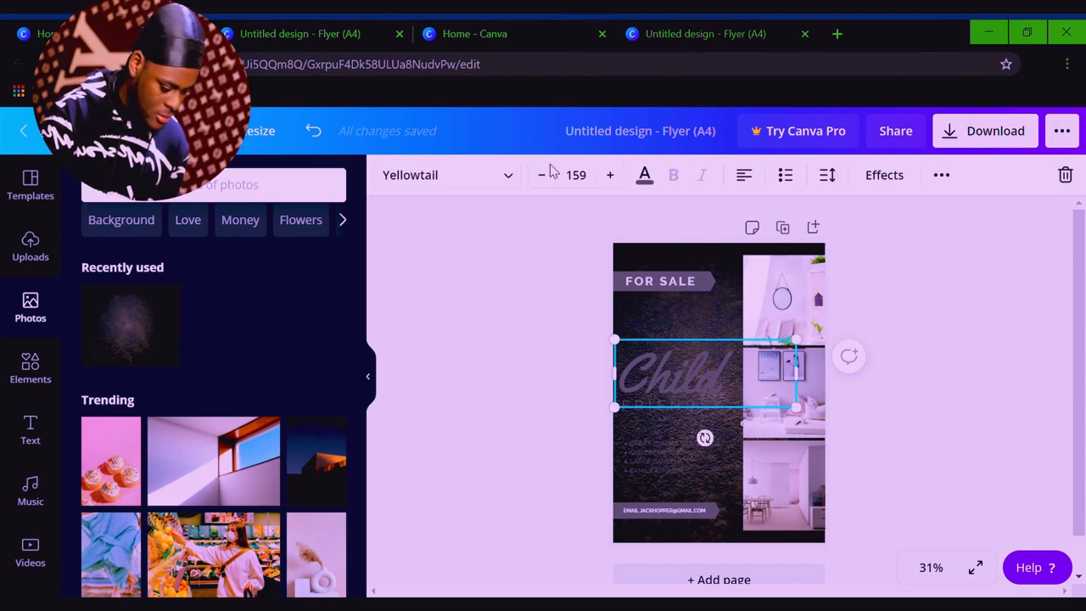
left_click(645, 174)
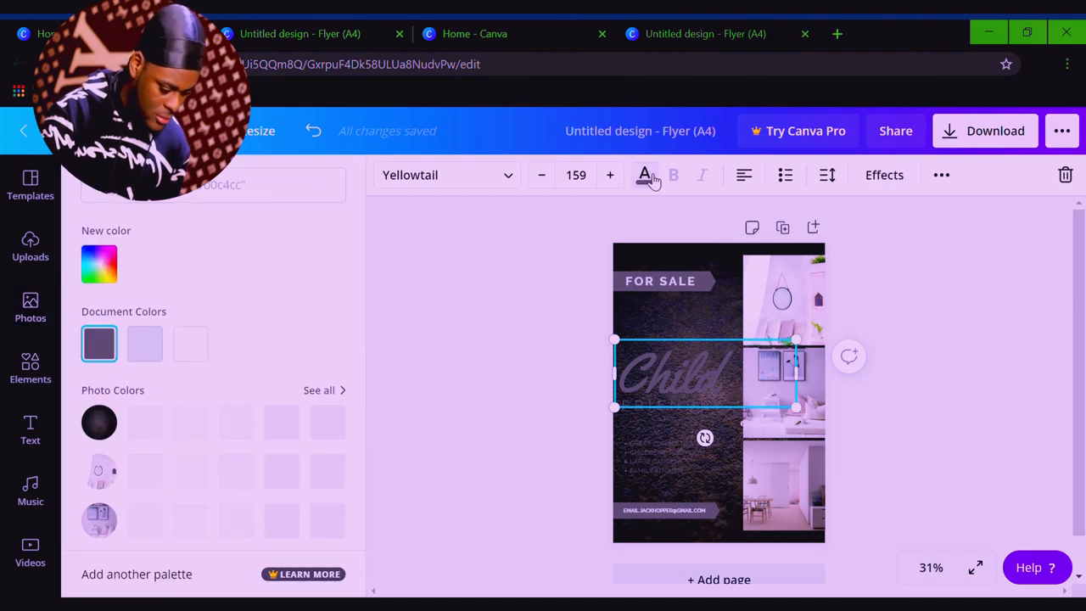
left_click(99, 468)
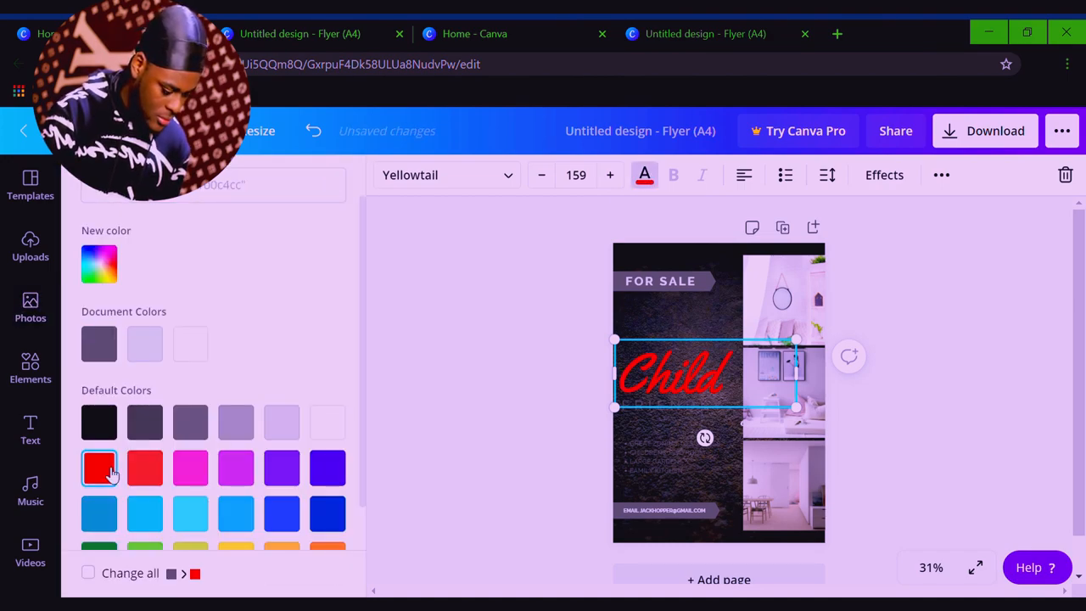
Make the FRIENDLY subheading and the contact bar text white.
left_click(672, 406)
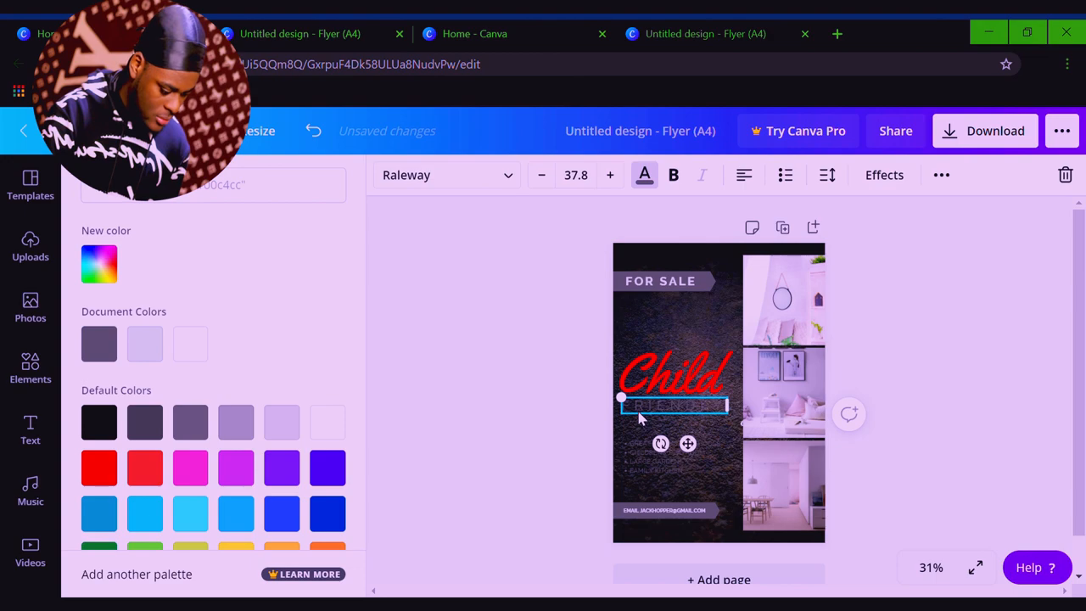
left_click(190, 342)
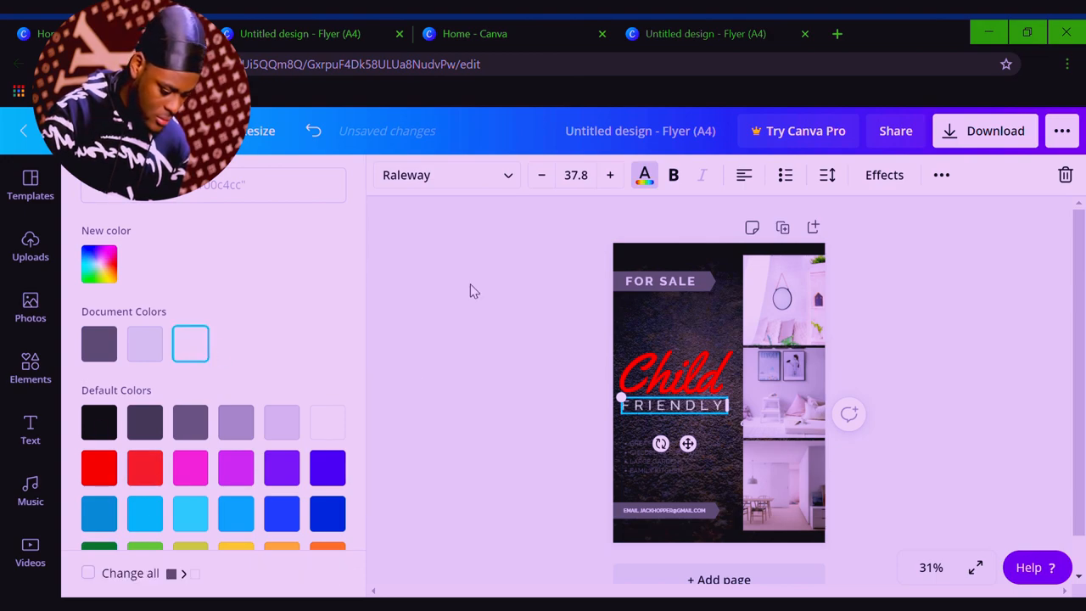
mouse_move(643, 580)
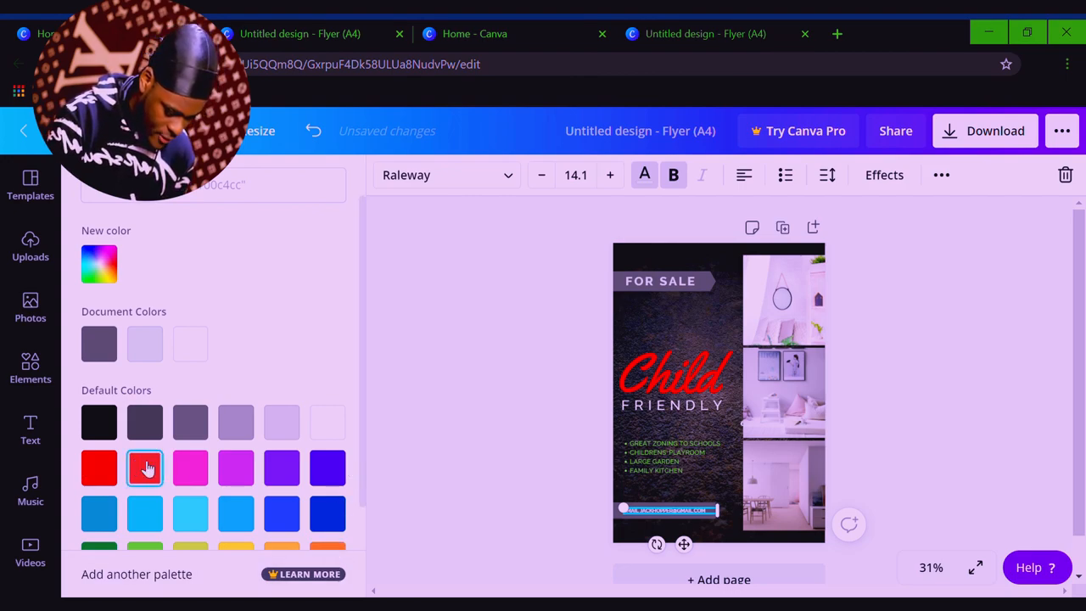
left_click(144, 468)
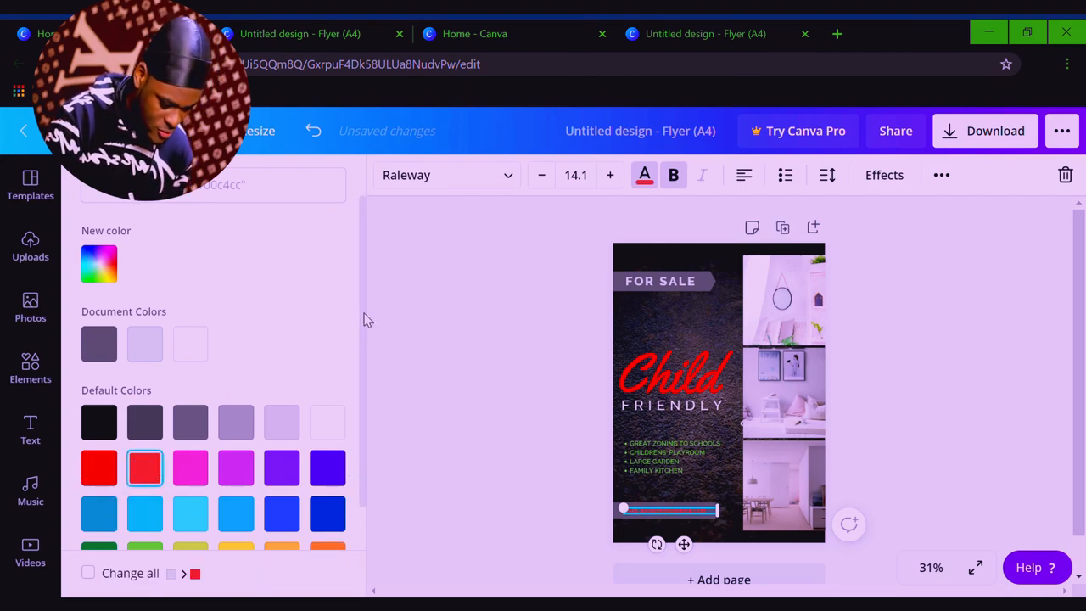
mouse_move(370, 383)
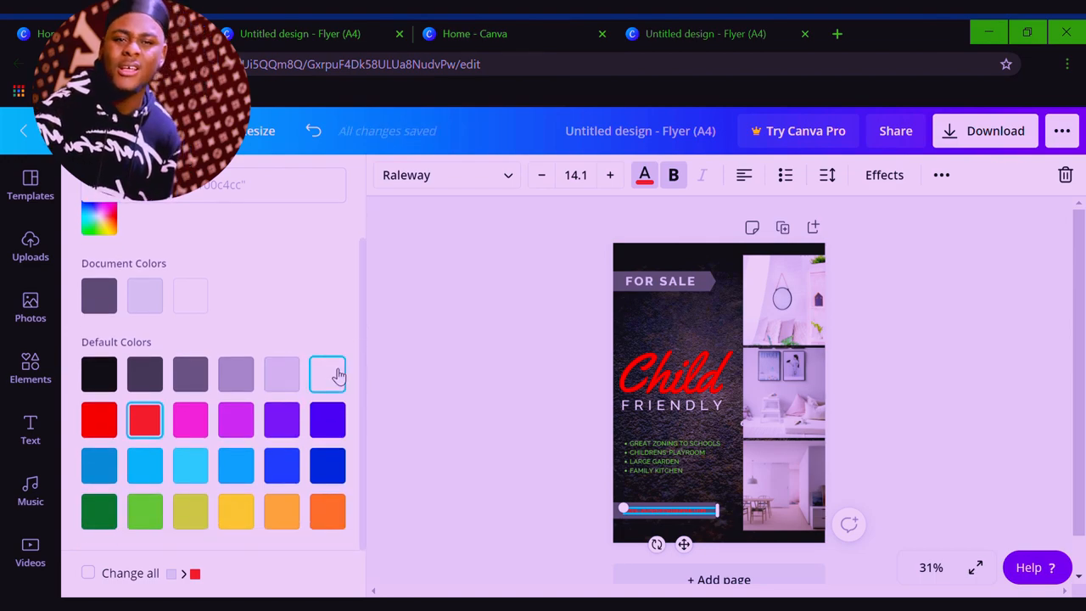
left_click(328, 375)
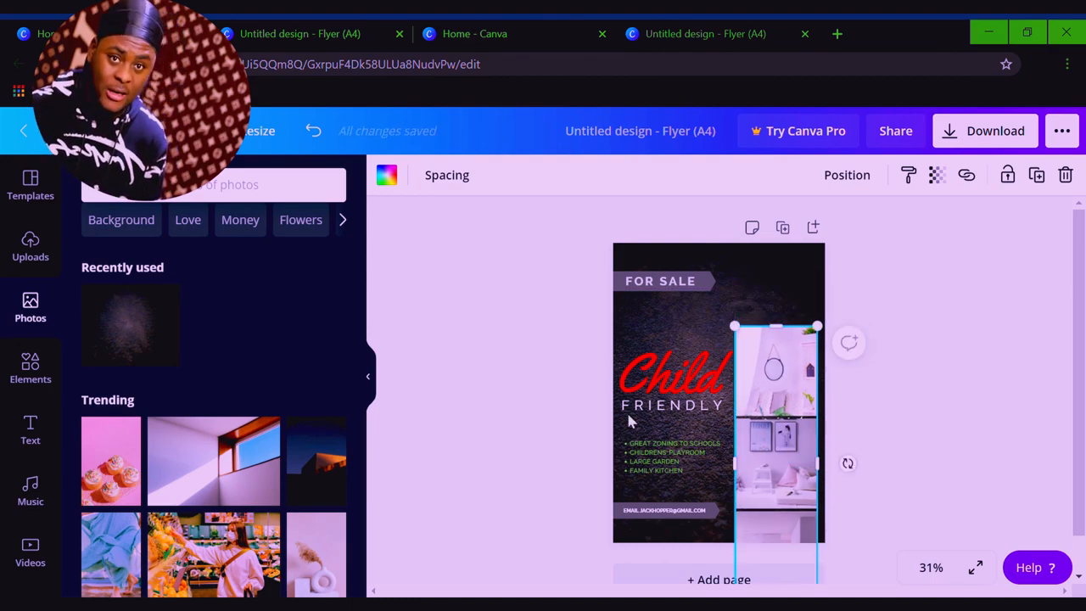
Place a circular frame at the top right and drop a room photo into it.
left_click(30, 367)
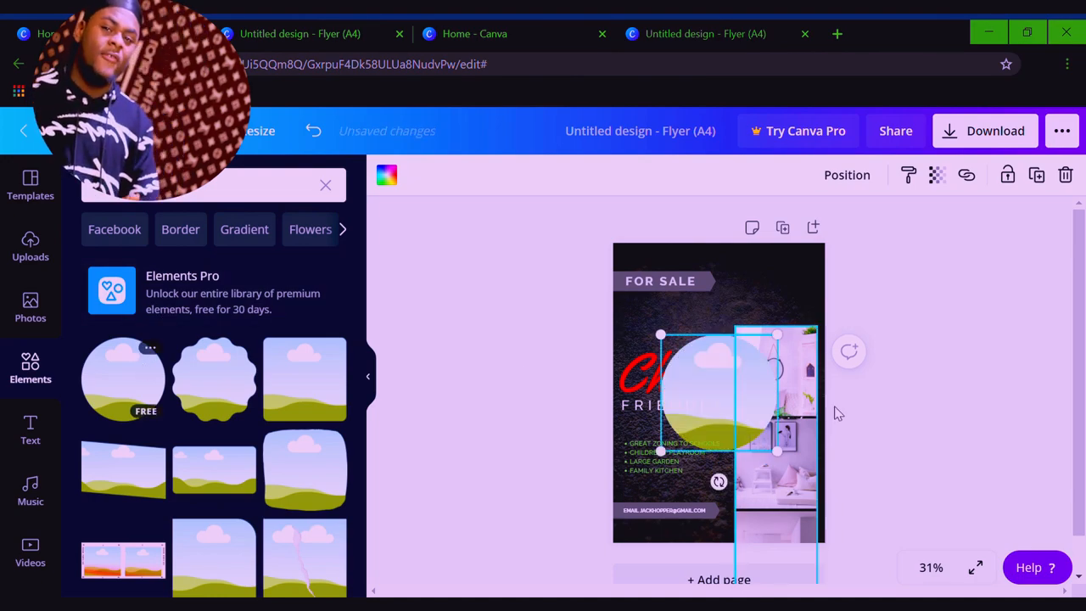
left_click_drag(720, 391, 753, 346)
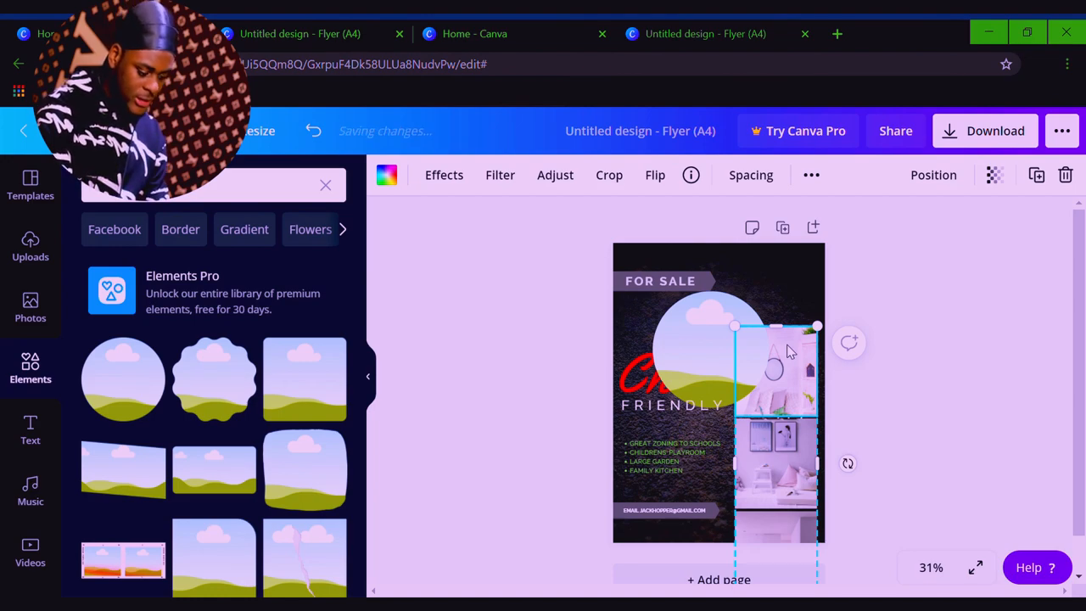
right_click(774, 365)
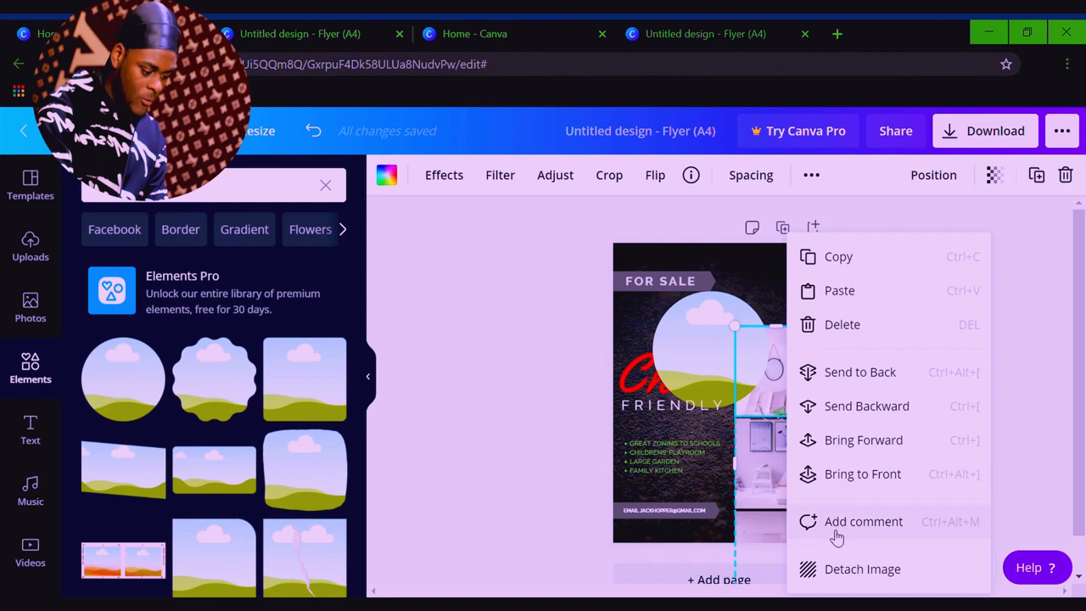
left_click(862, 569)
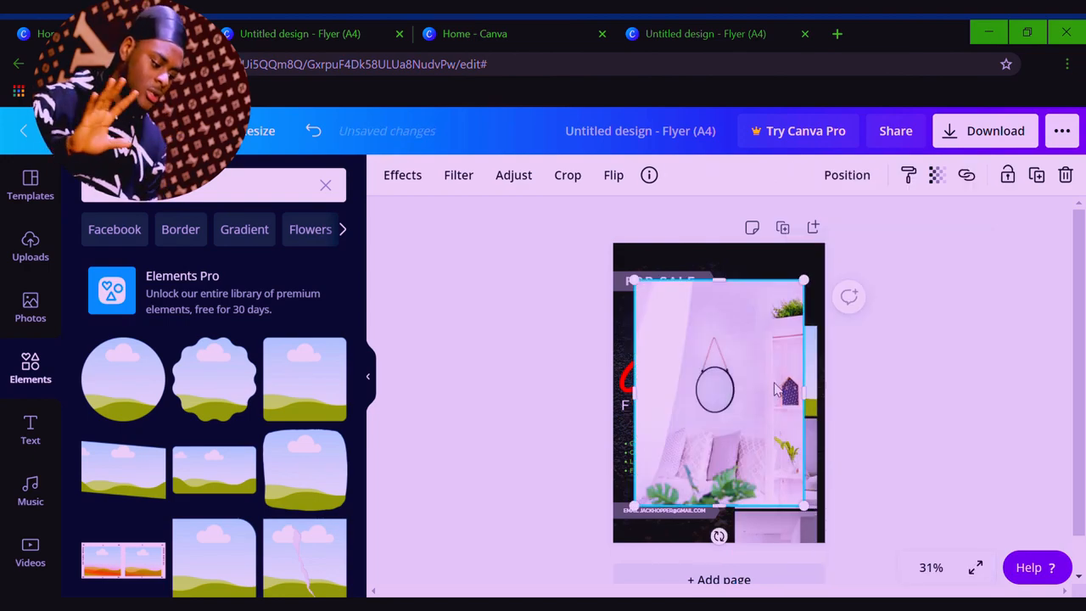
left_click_drag(772, 390, 699, 390)
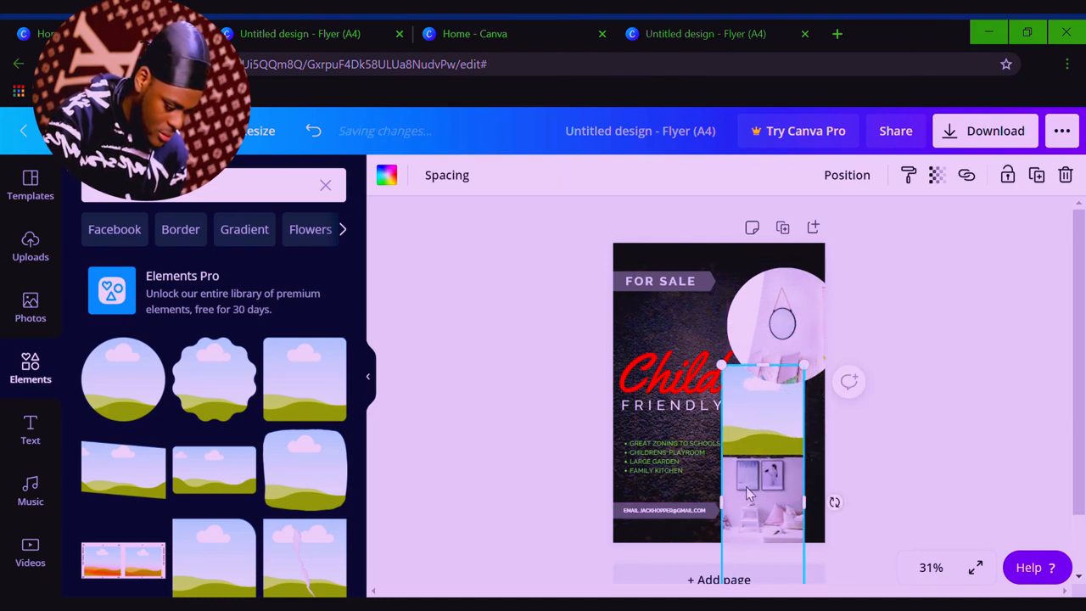
mouse_move(151, 365)
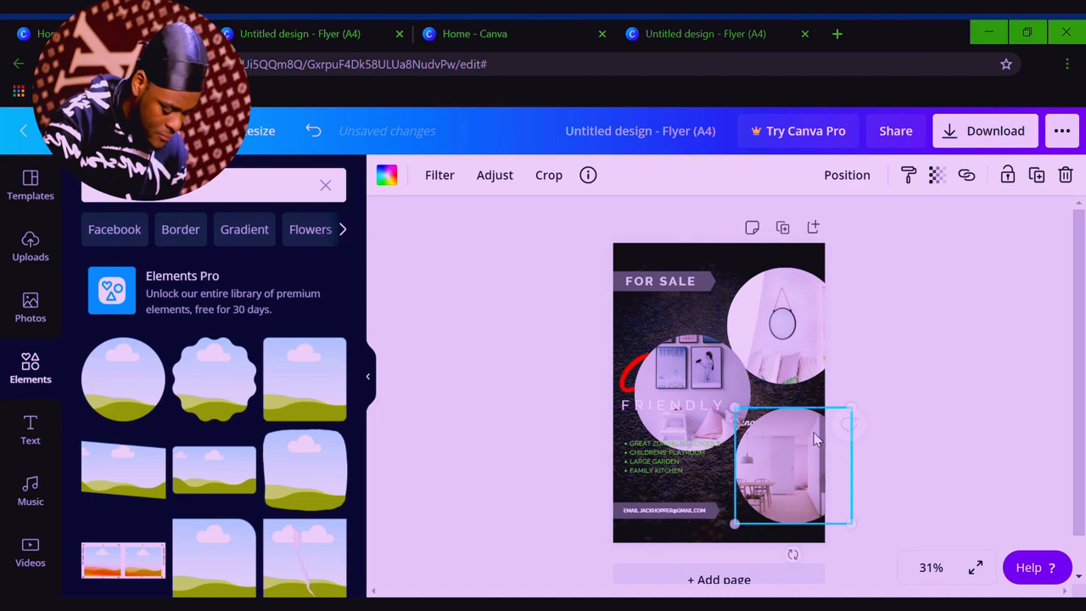
Fit the shelf photo into the middle circle and a room photo into the bottom circle.
left_click_drag(789, 467, 763, 390)
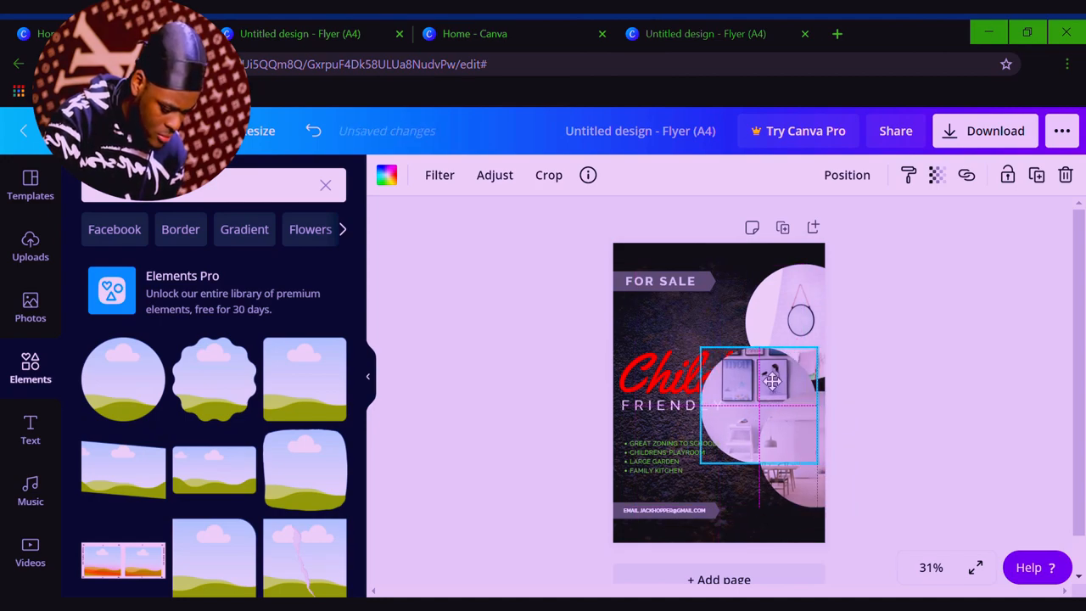
left_click_drag(772, 380, 811, 450)
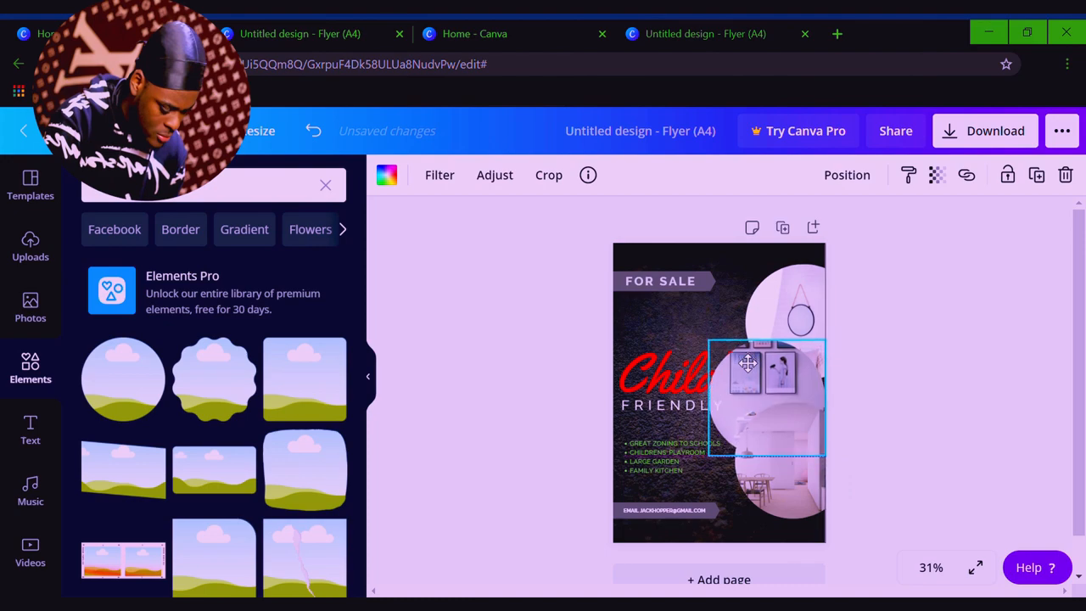
left_click_drag(747, 365, 779, 314)
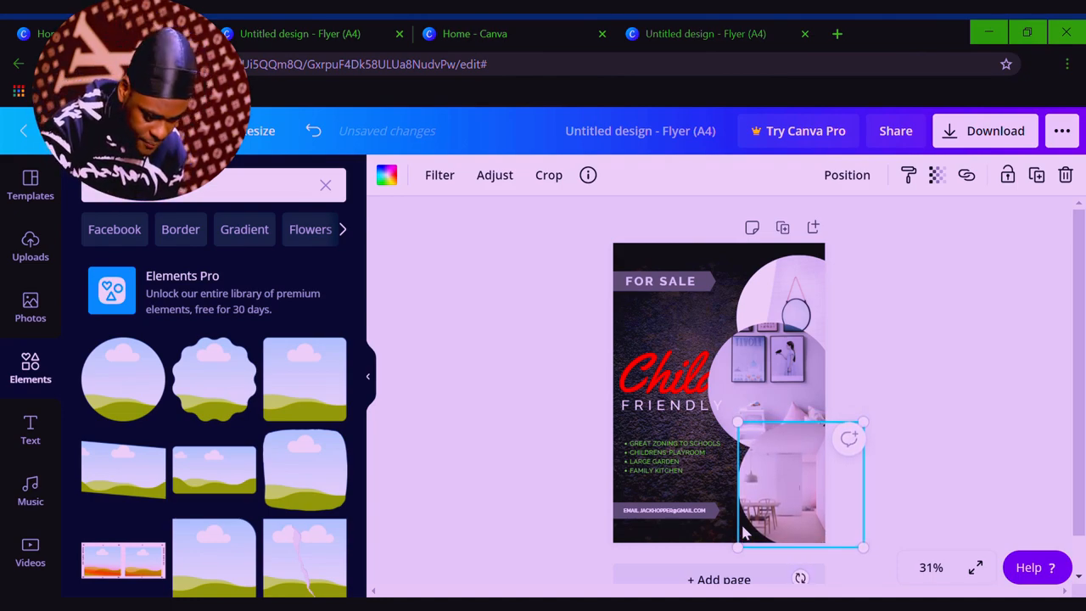
Give the three photo circles red, blue and green border colours.
left_click(797, 318)
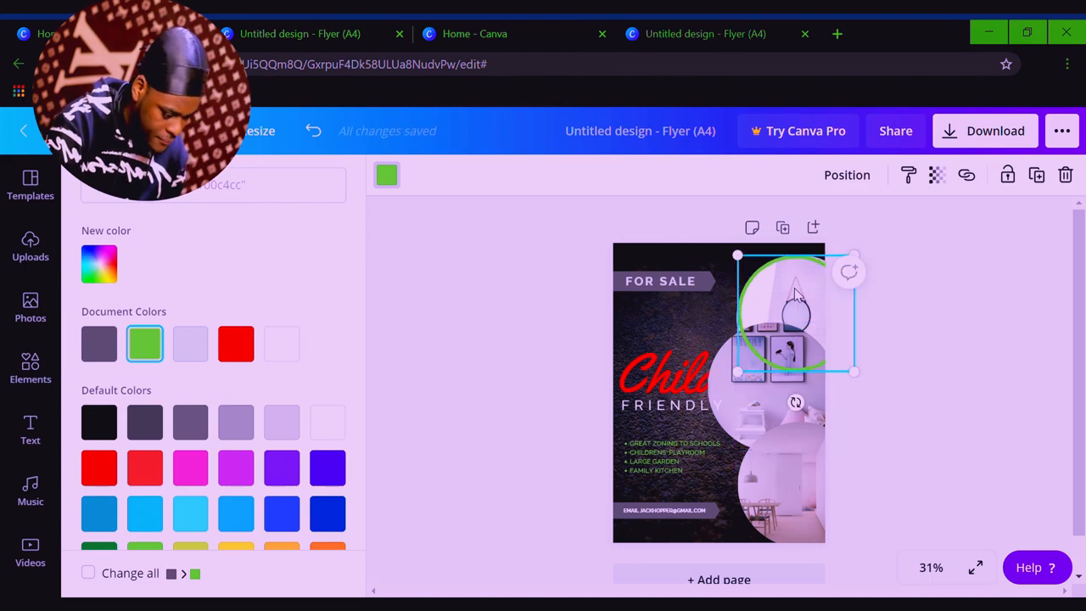
left_click_drag(797, 313, 794, 472)
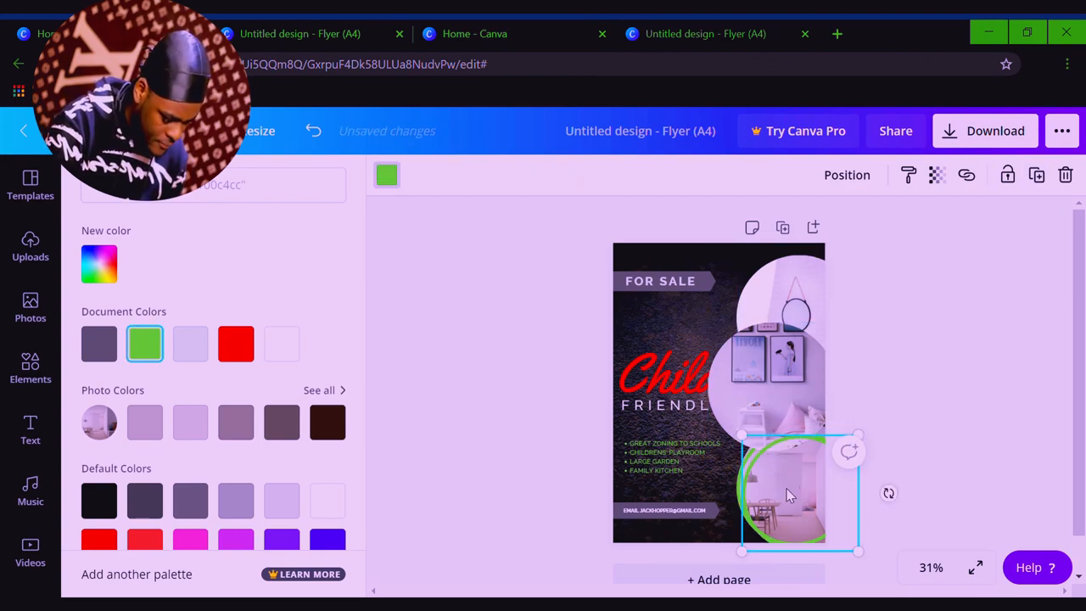
left_click_drag(784, 495, 772, 393)
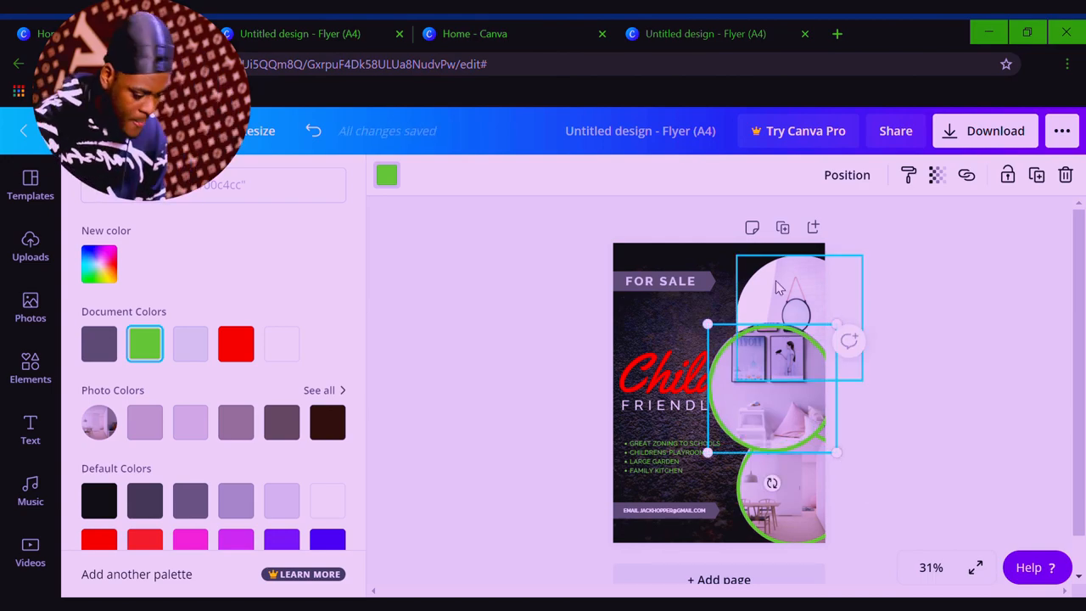
left_click(236, 482)
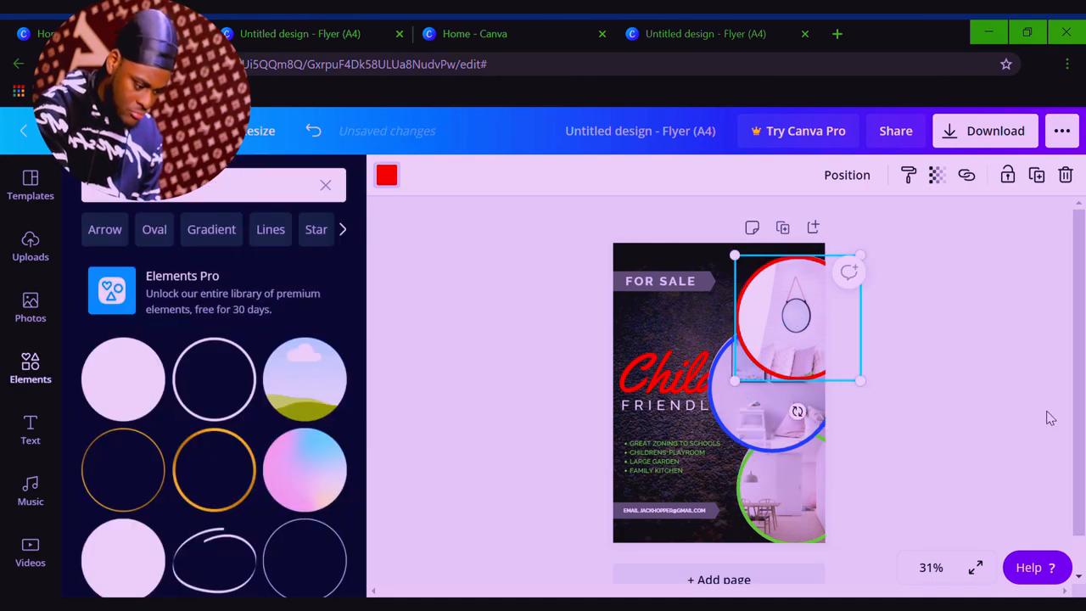
left_click_drag(798, 319, 772, 404)
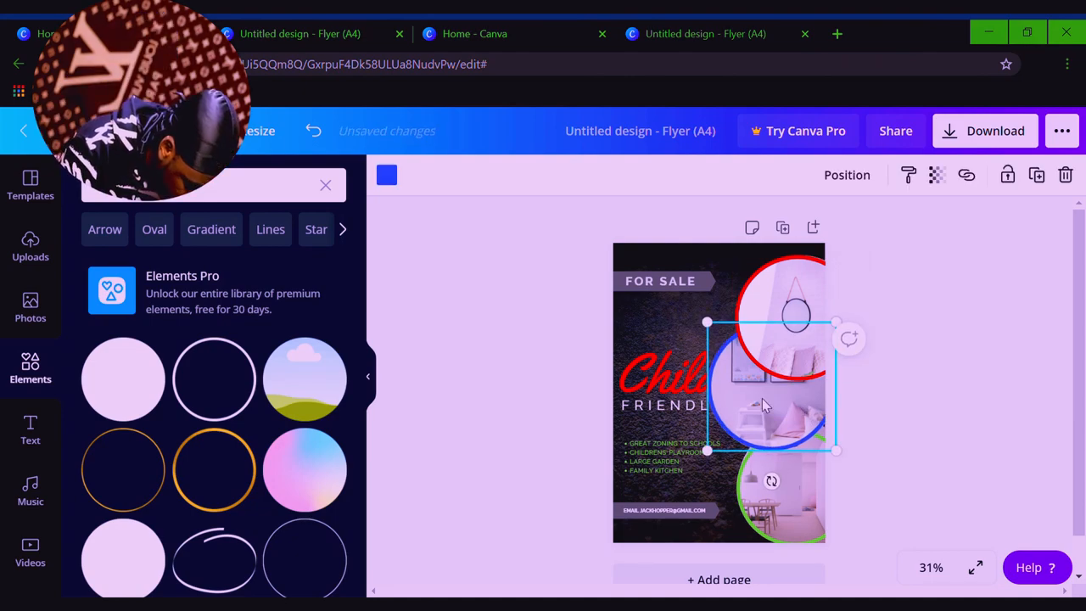
left_click_drag(772, 387, 801, 479)
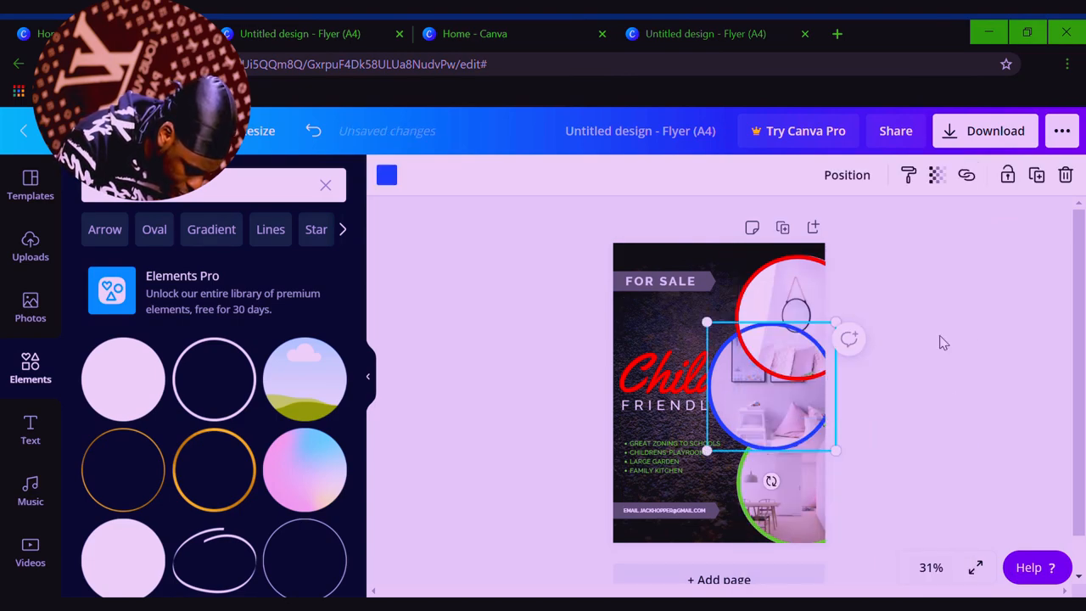
Bring the Child heading in front of the photo circles.
right_click(747, 390)
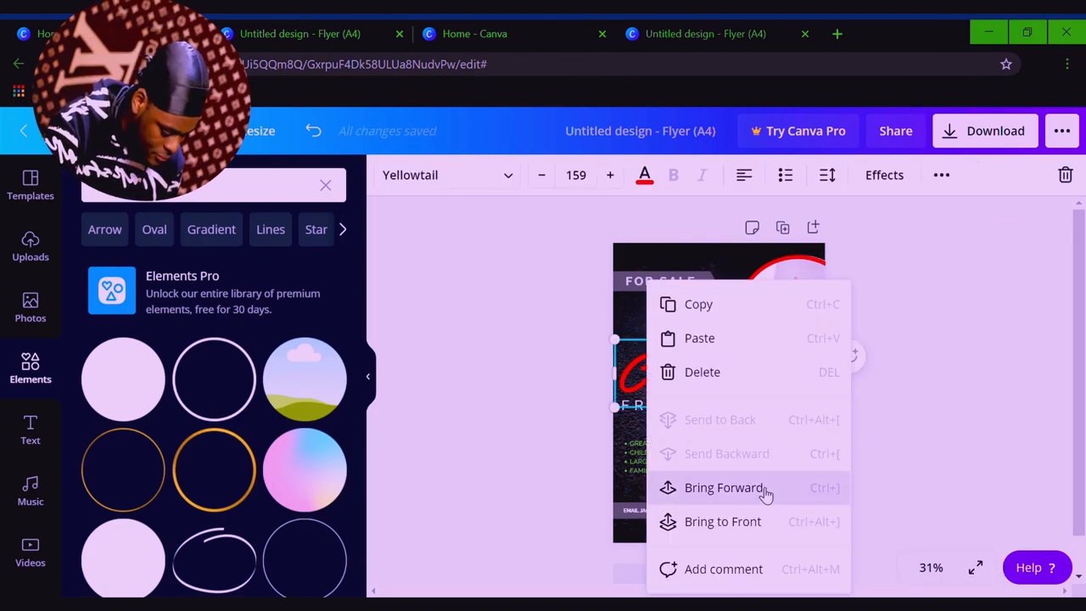
left_click(723, 487)
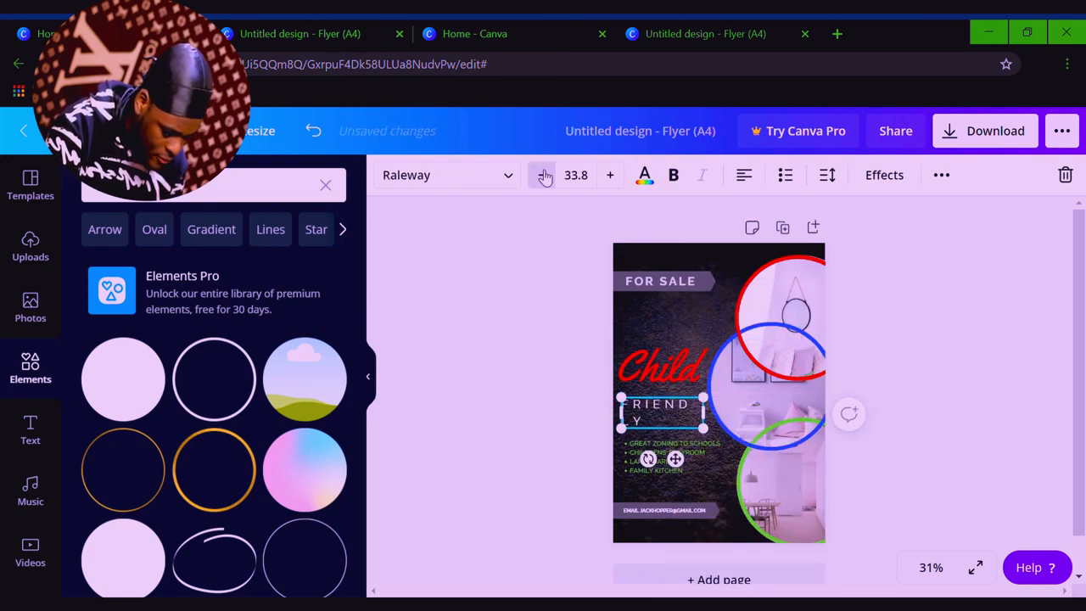
Reduce the FRIENDLY subtitle font size and select the email line.
left_click(542, 175)
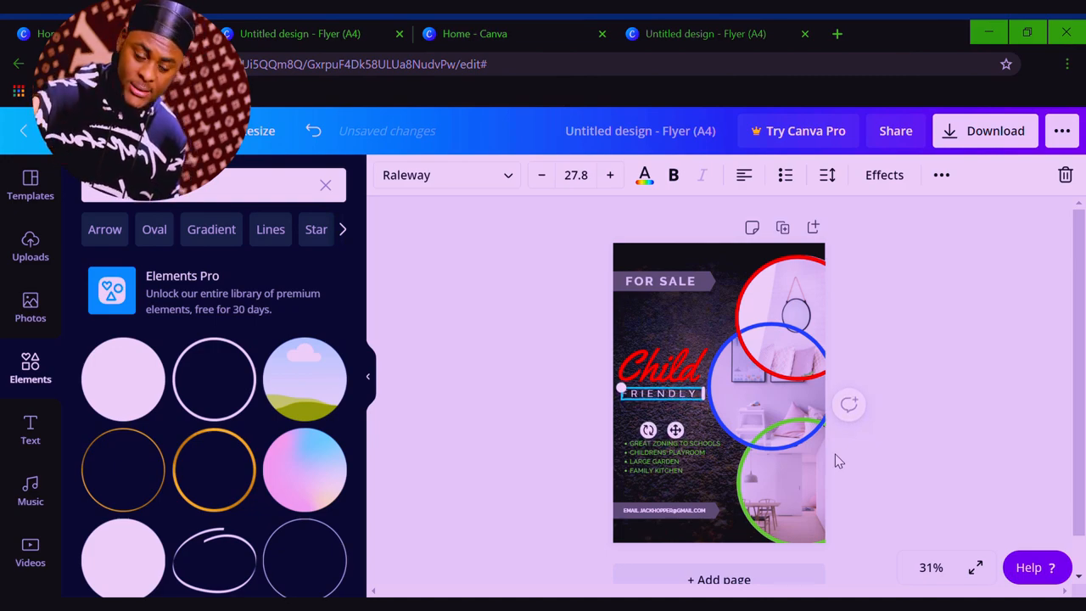
mouse_move(479, 330)
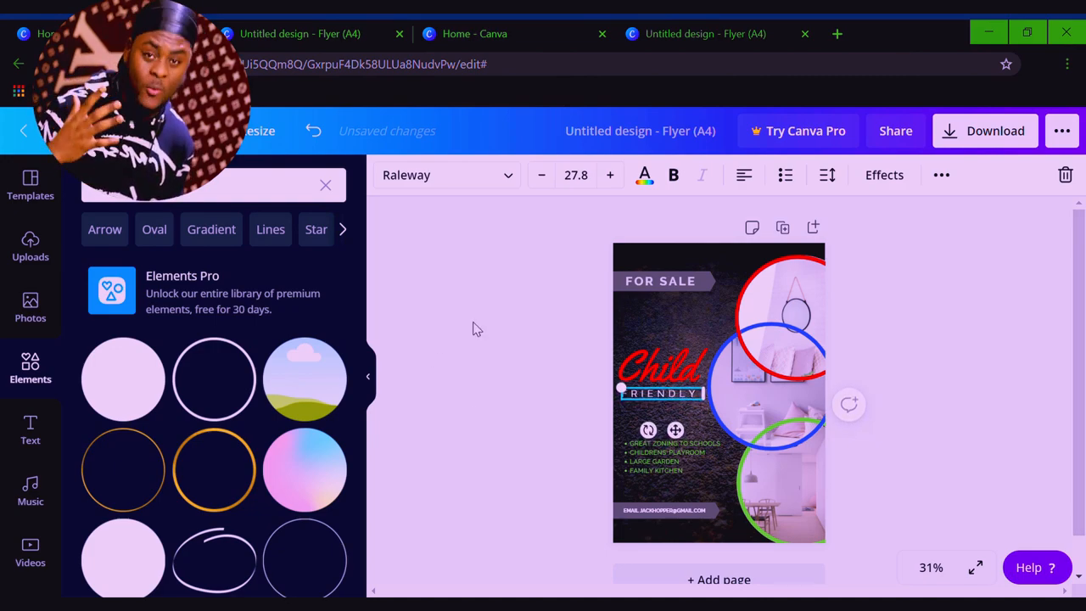
left_click(658, 369)
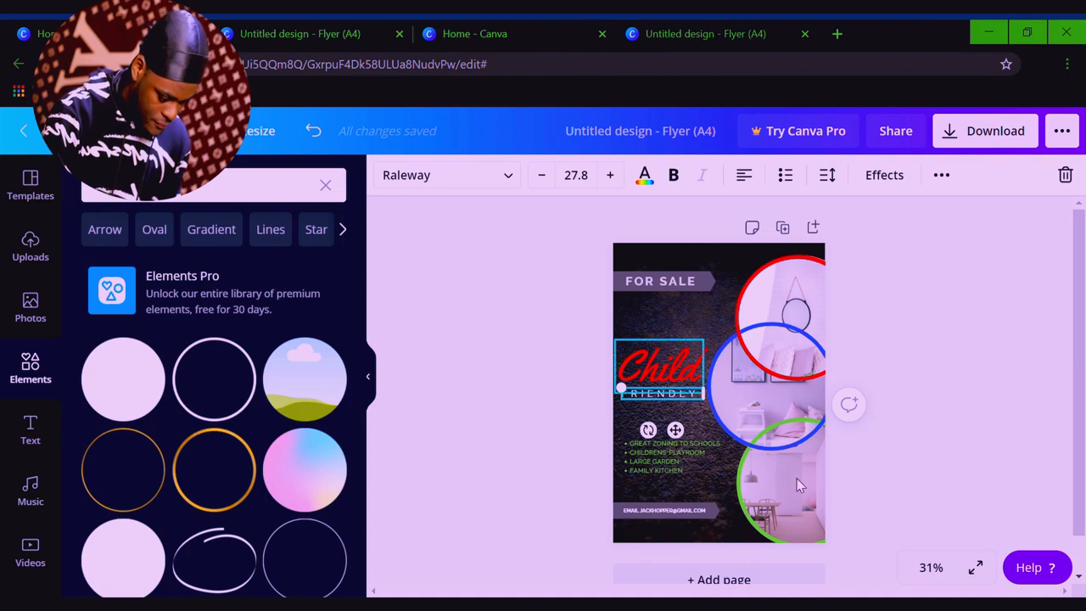
left_click(669, 509)
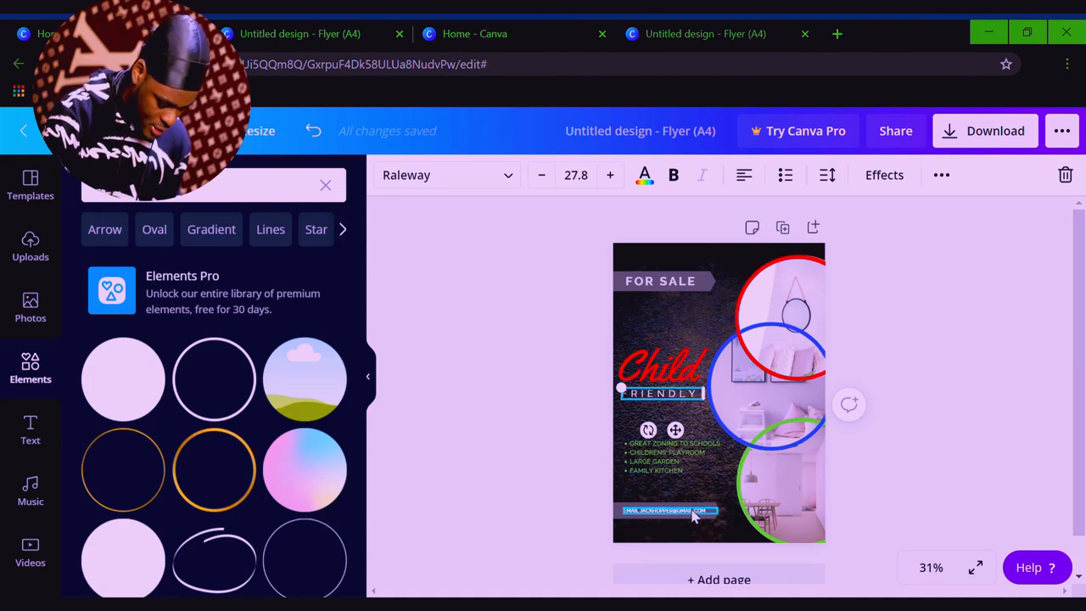
left_click(670, 509)
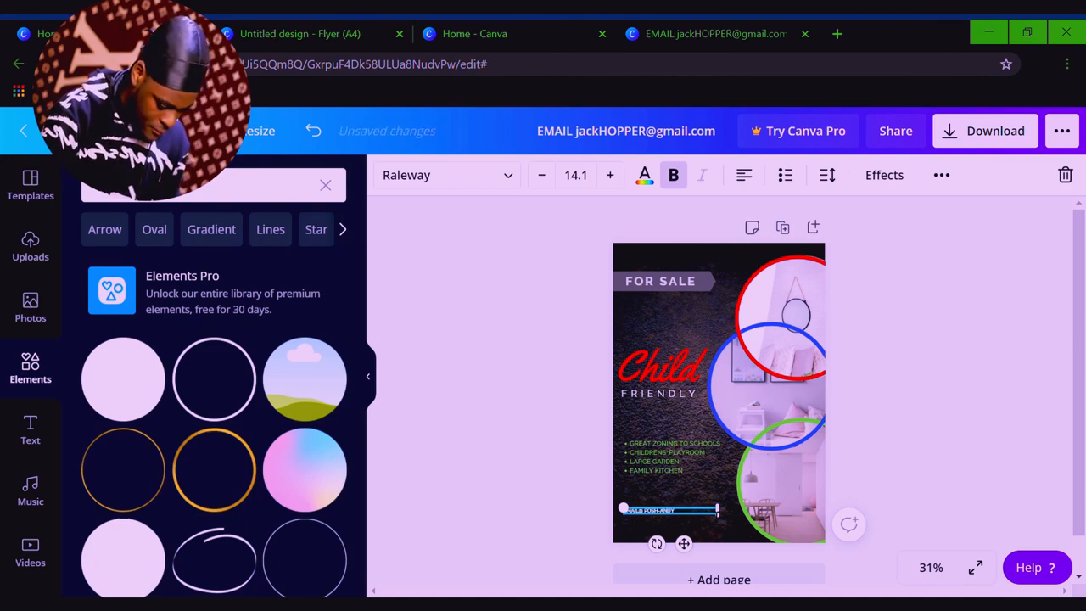
Recolour the bullet list of home features light blue from the document colours.
left_click(676, 457)
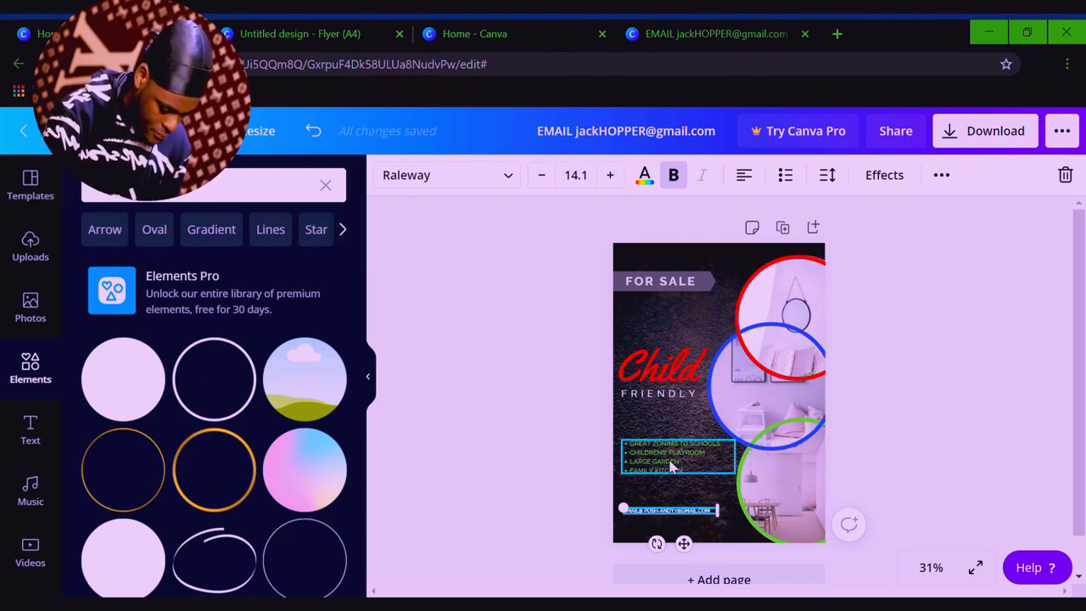
left_click(645, 174)
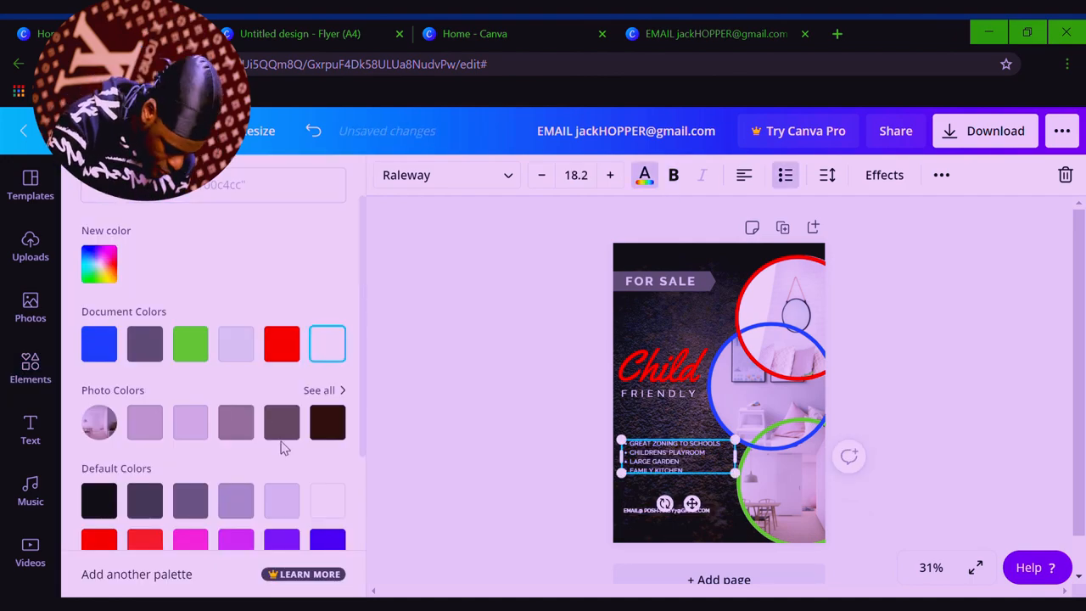
left_click(31, 370)
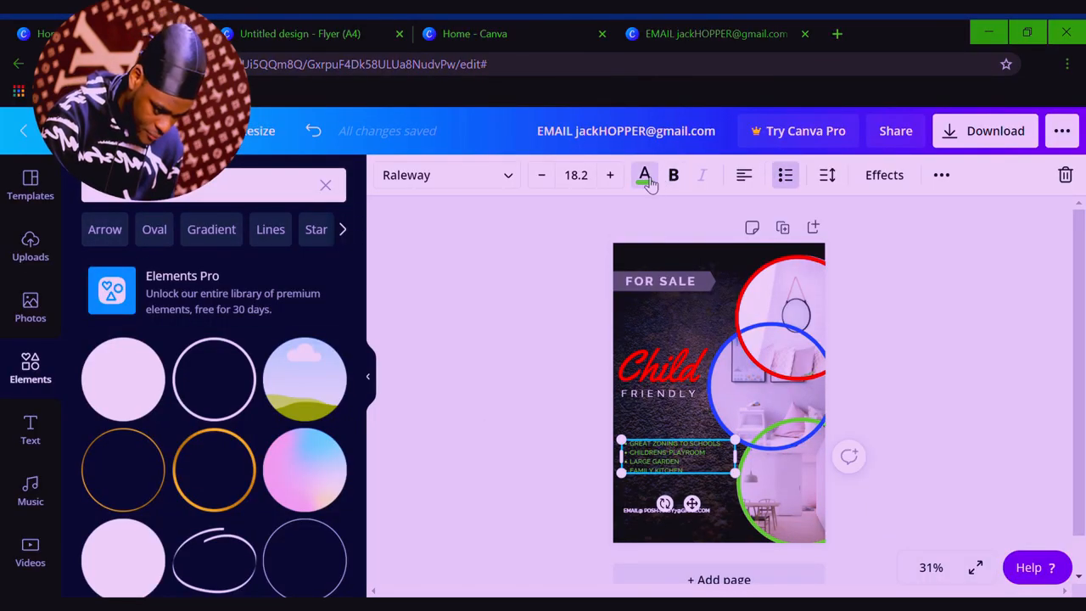
left_click(645, 175)
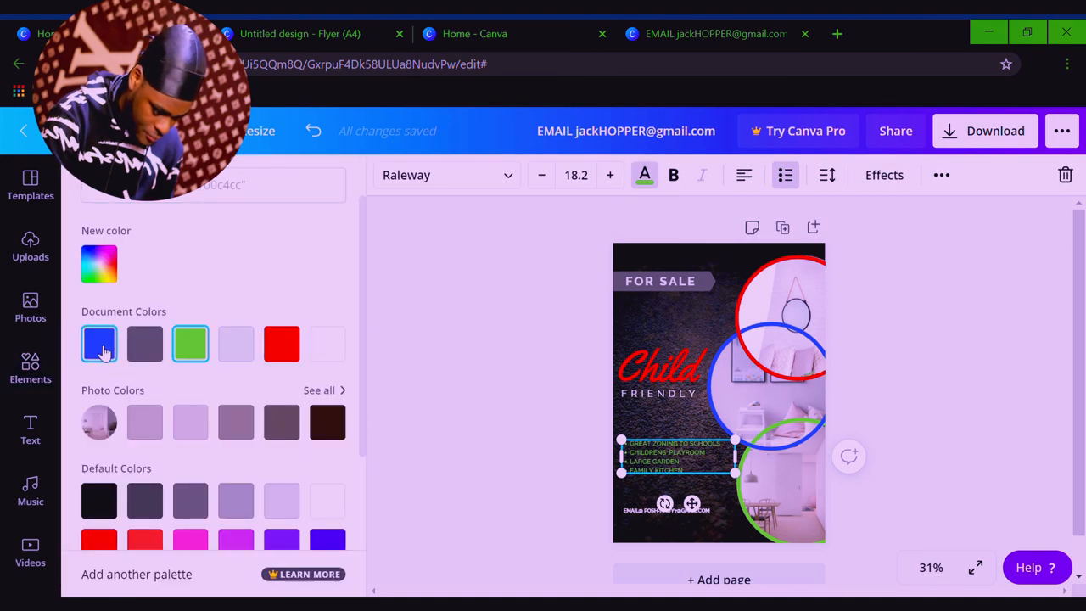
left_click(327, 343)
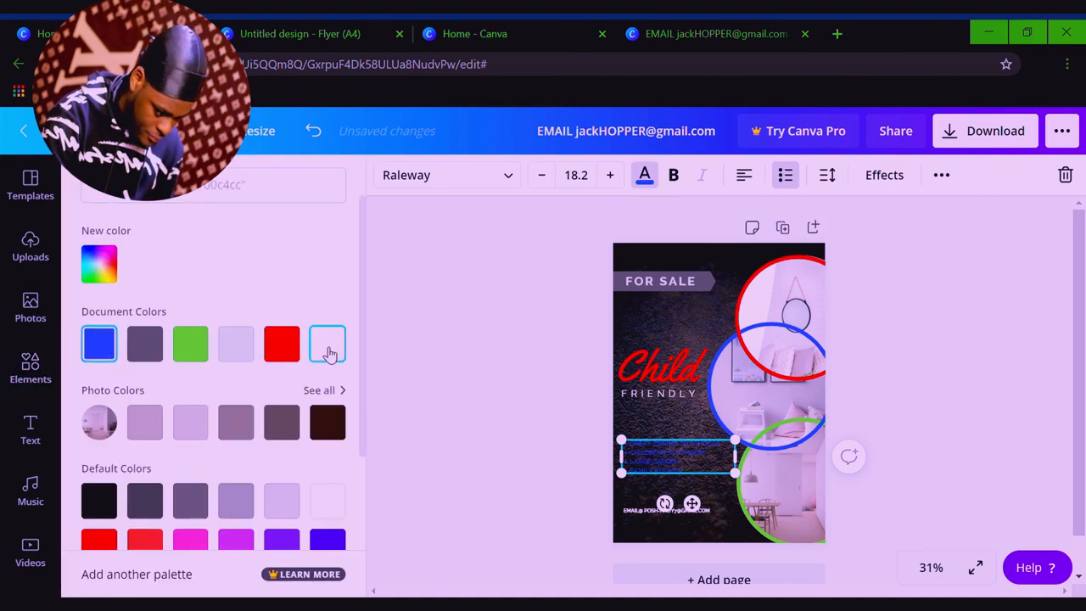
left_click(326, 343)
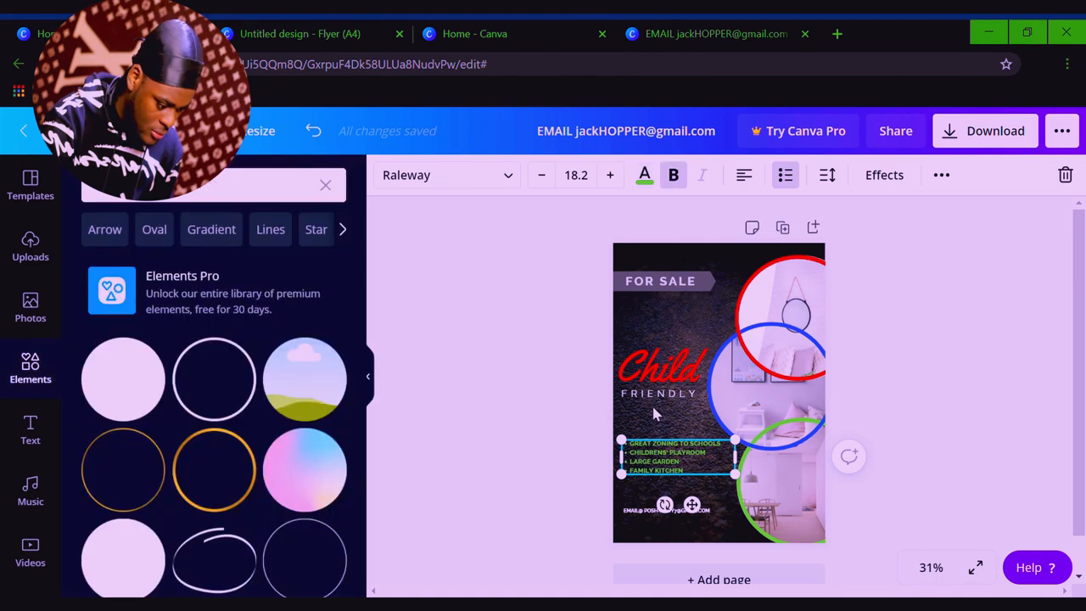
Duplicate the Child heading as Homes and shrink its font size.
left_click(660, 367)
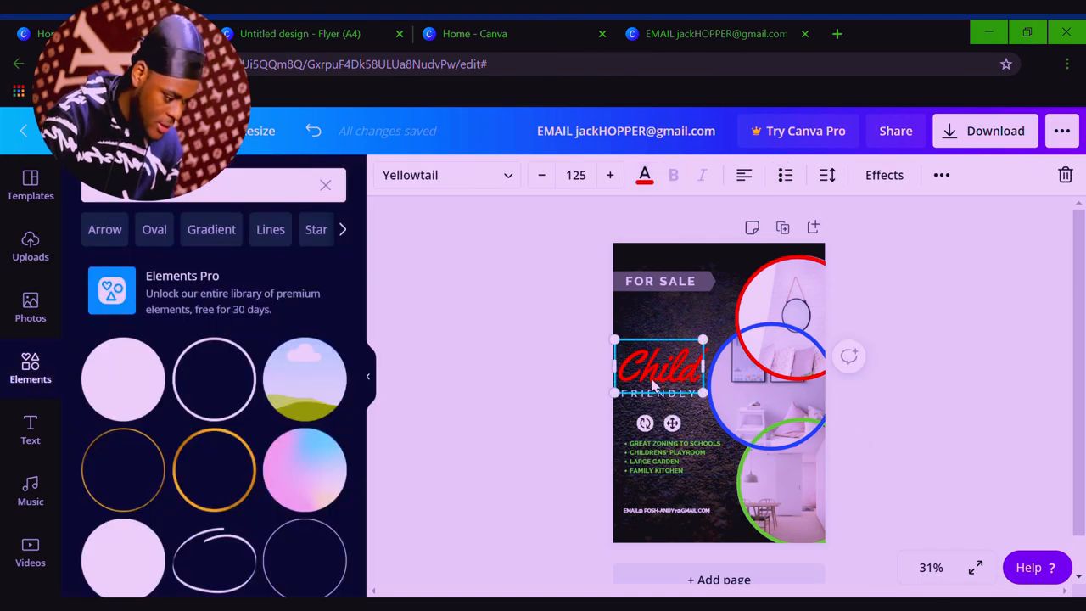
mouse_move(924, 185)
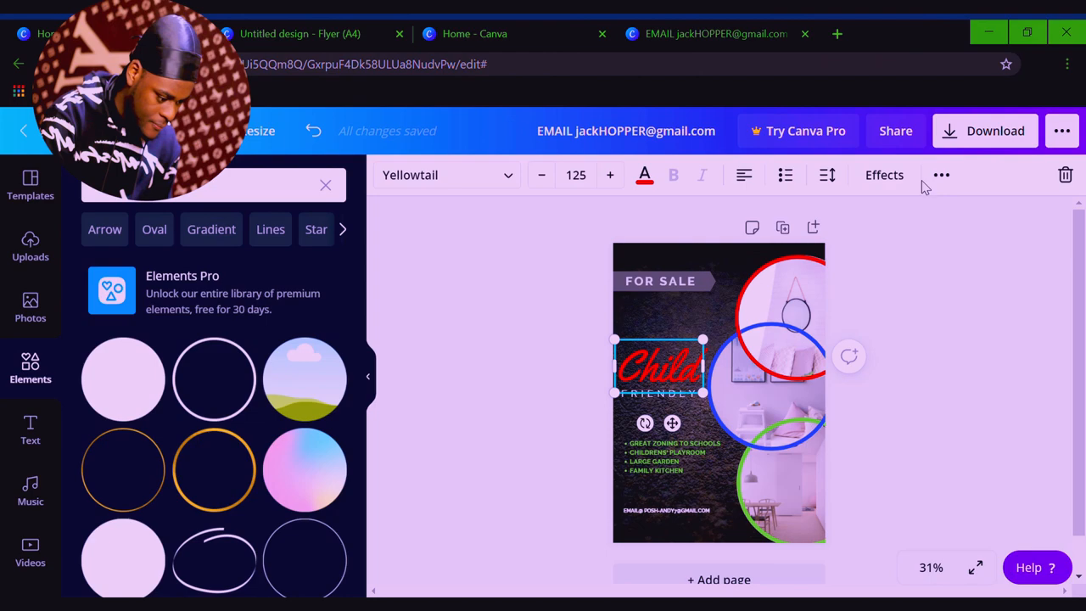
right_click(660, 370)
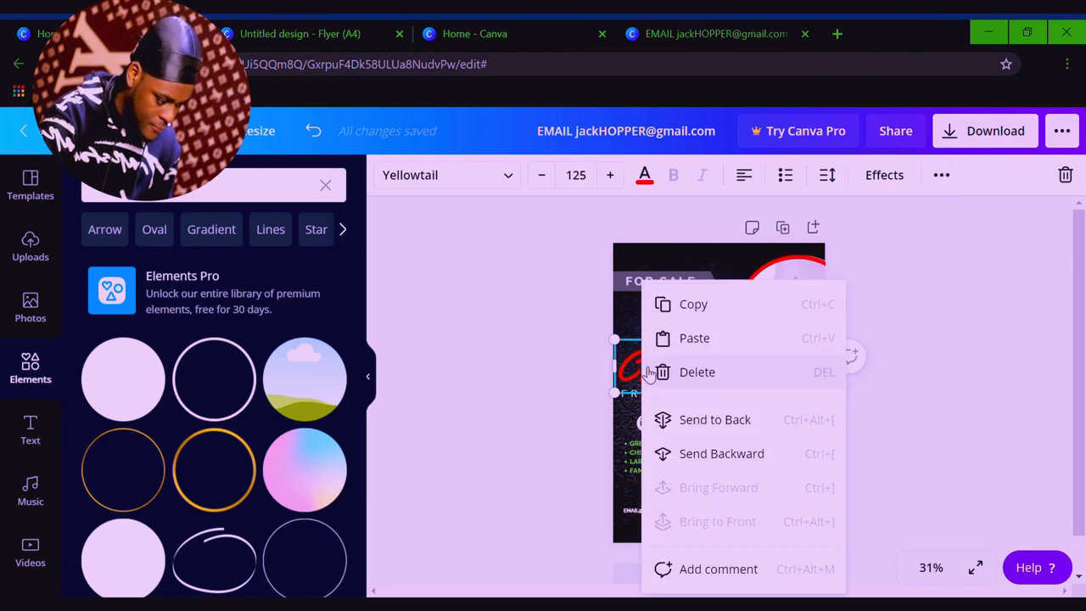
mouse_move(954, 203)
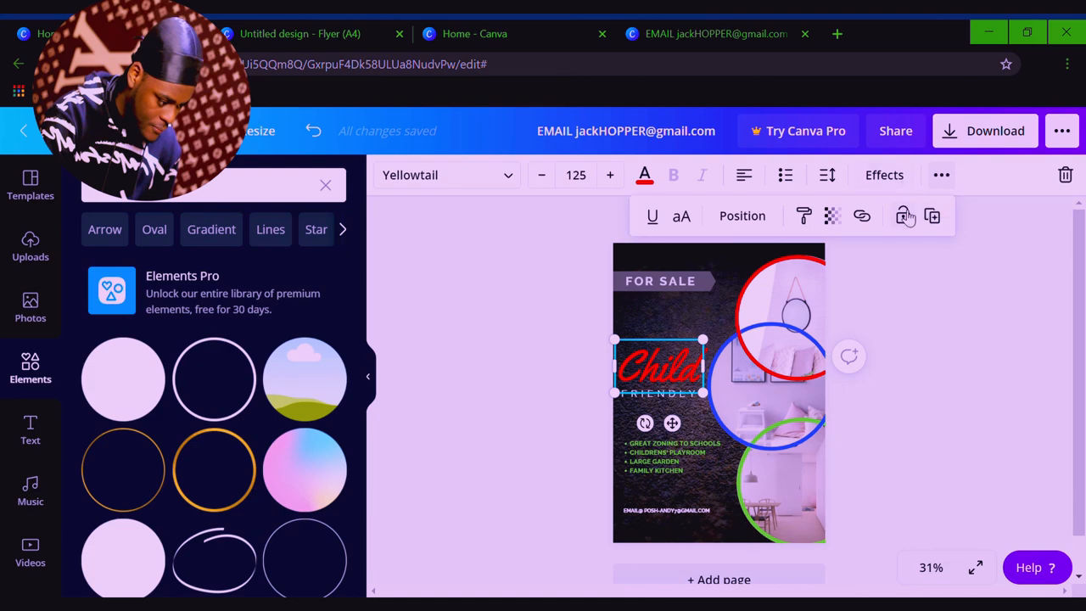
left_click(931, 216)
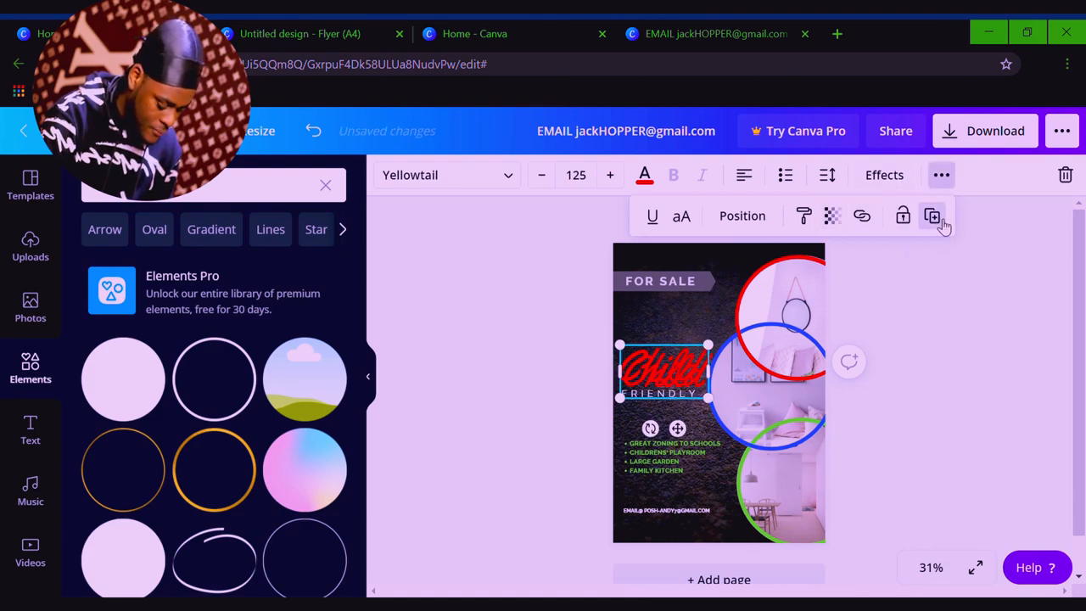
left_click(932, 216)
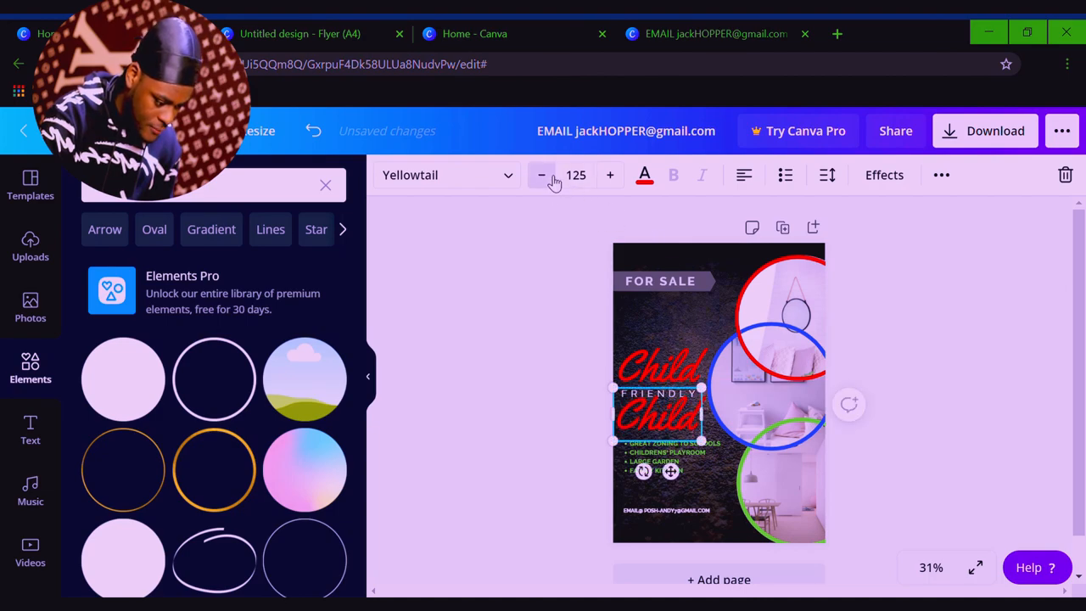
left_click(541, 175)
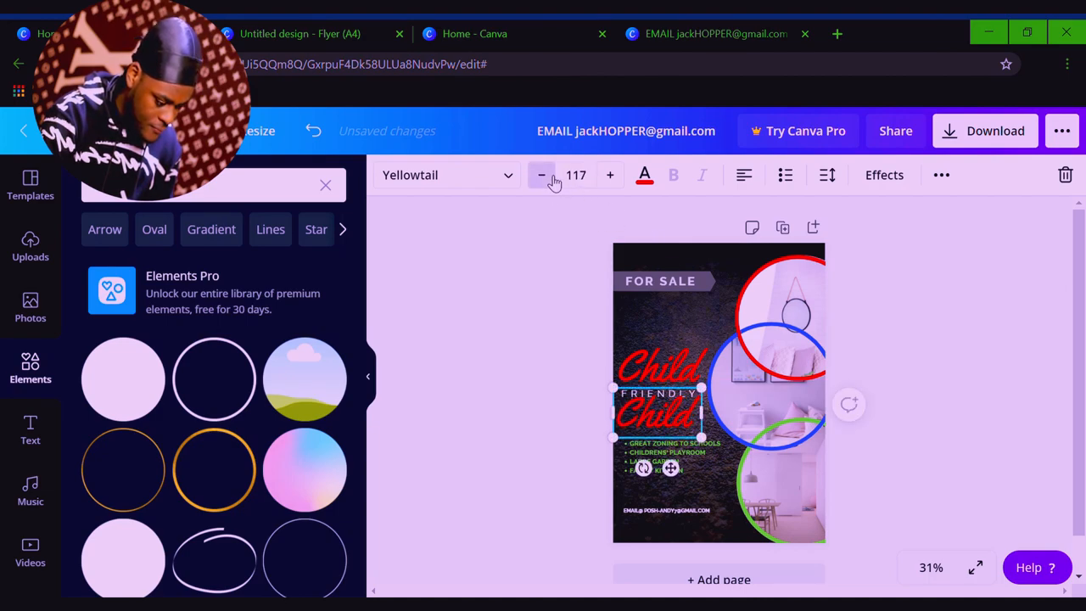
left_click(540, 174)
type("Homes")
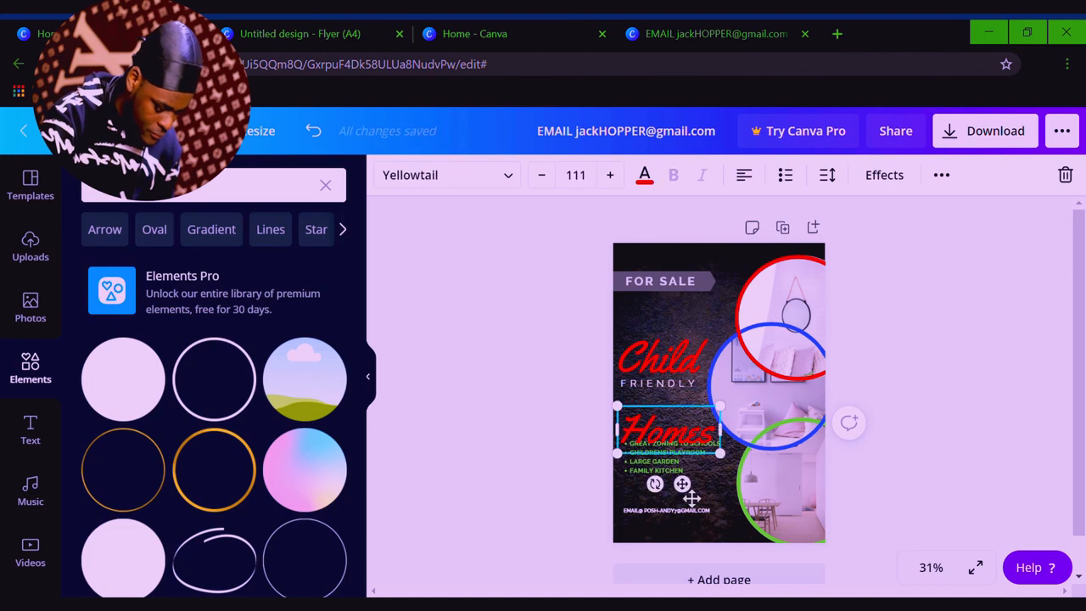
Set the Homes heading in white Aileron Regular.
left_click(644, 175)
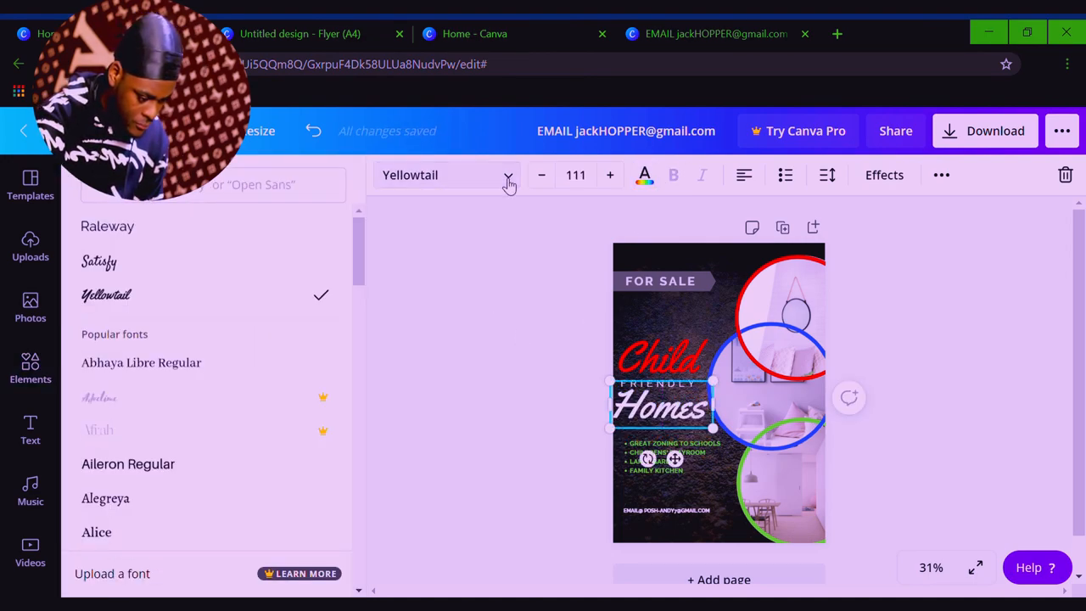
left_click(127, 463)
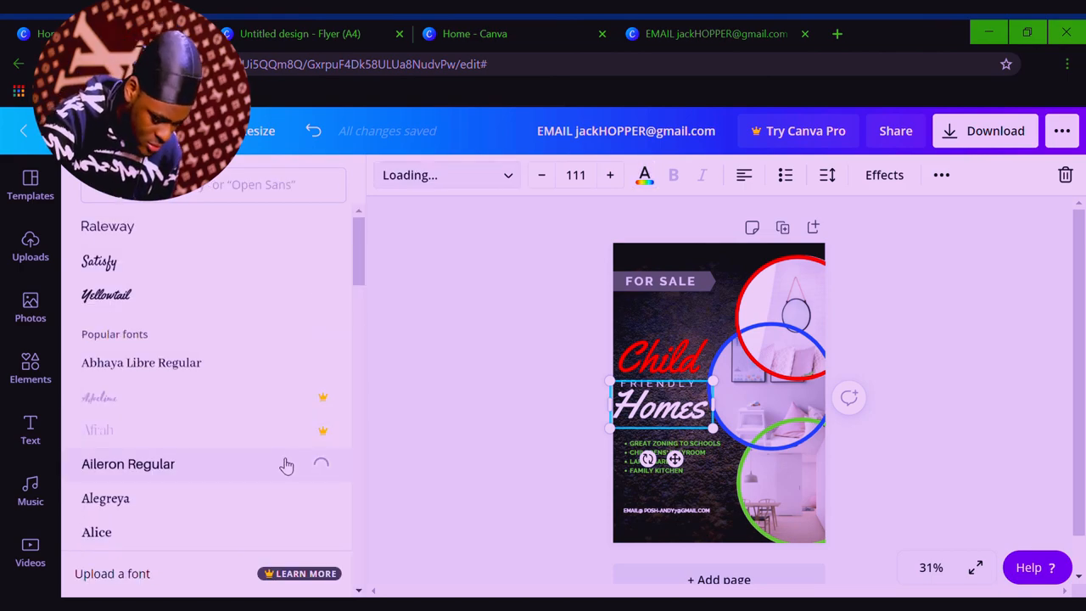
left_click(127, 465)
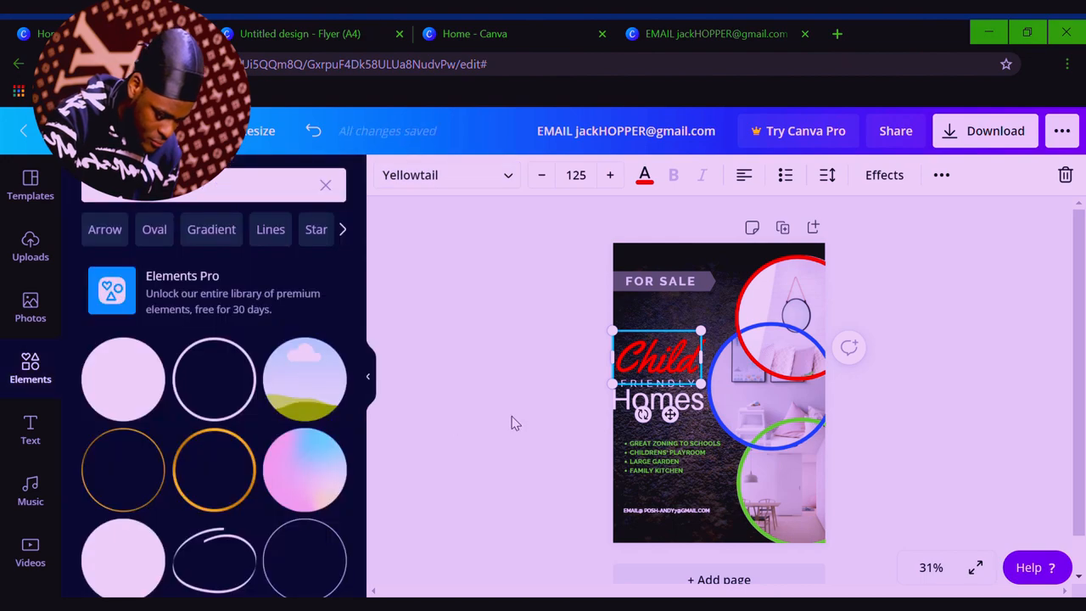
Download the finished flyer as a JPG and dismiss the referral popup.
left_click(31, 185)
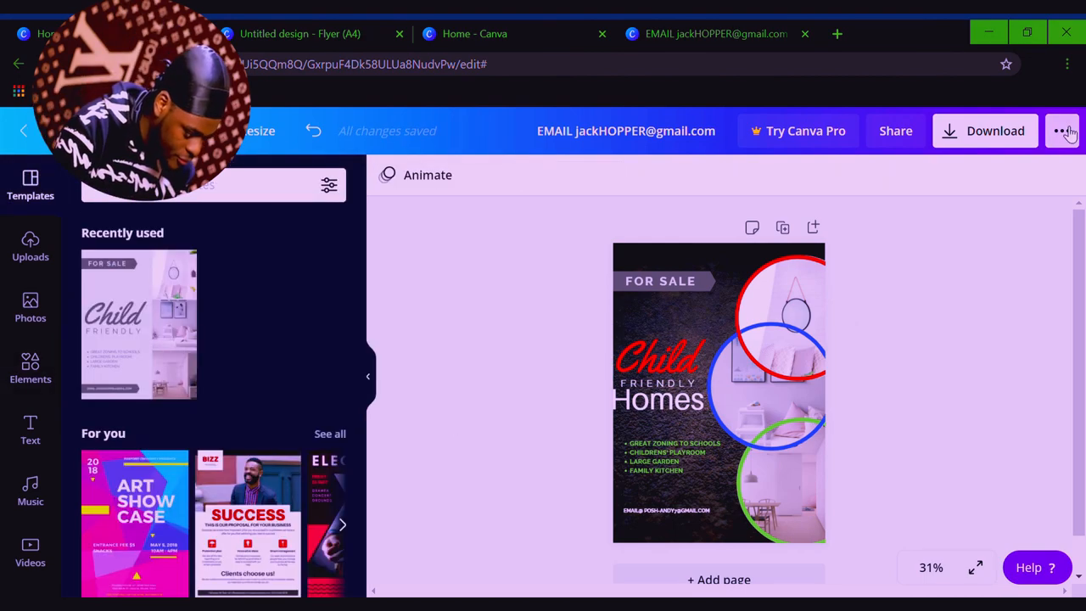
left_click(1062, 130)
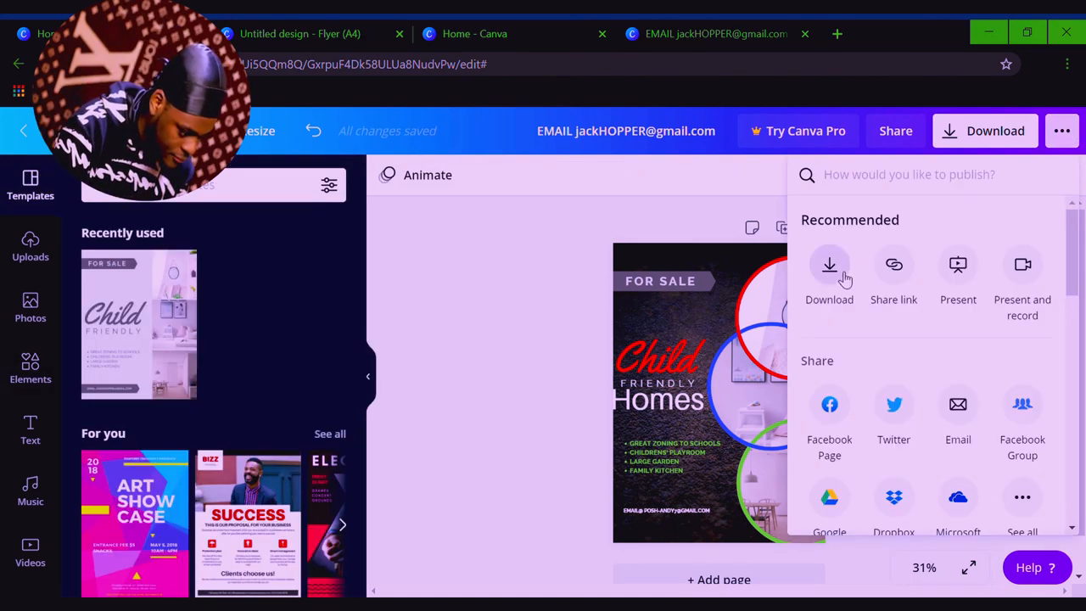
left_click(828, 272)
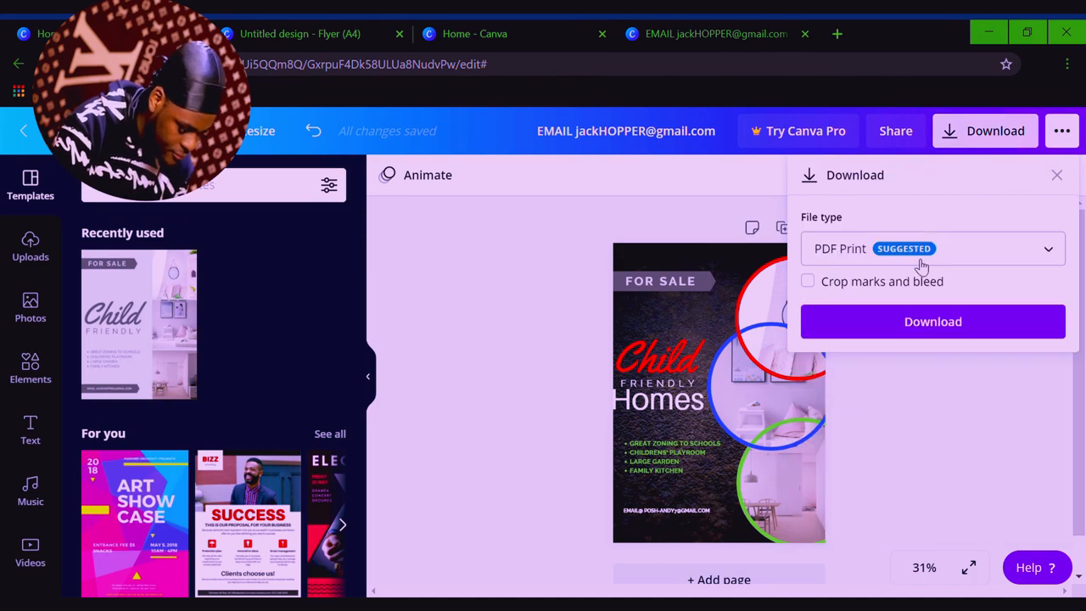
left_click(933, 247)
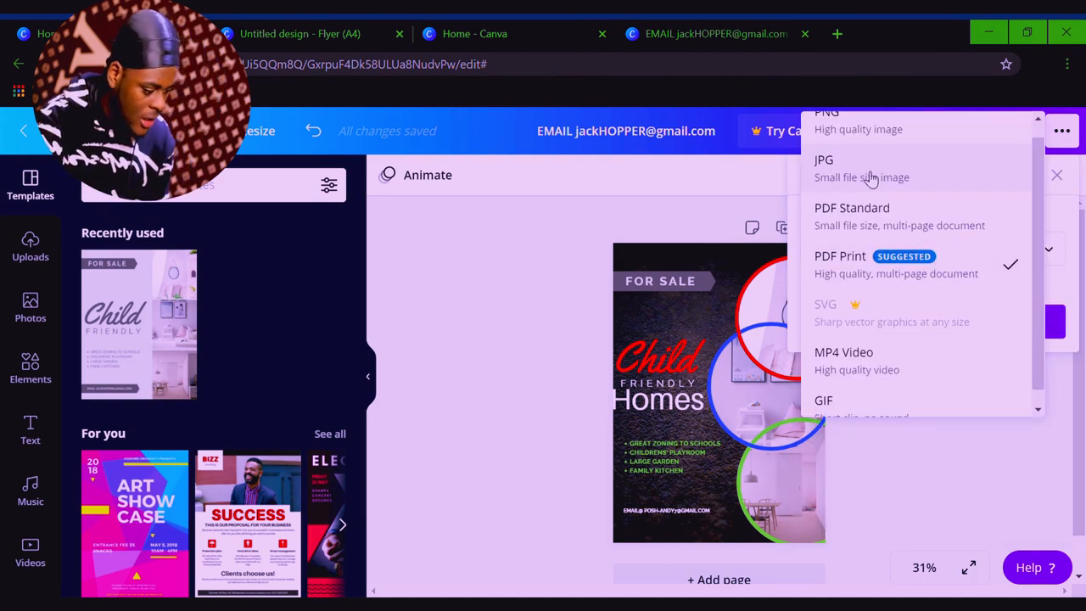
left_click(824, 159)
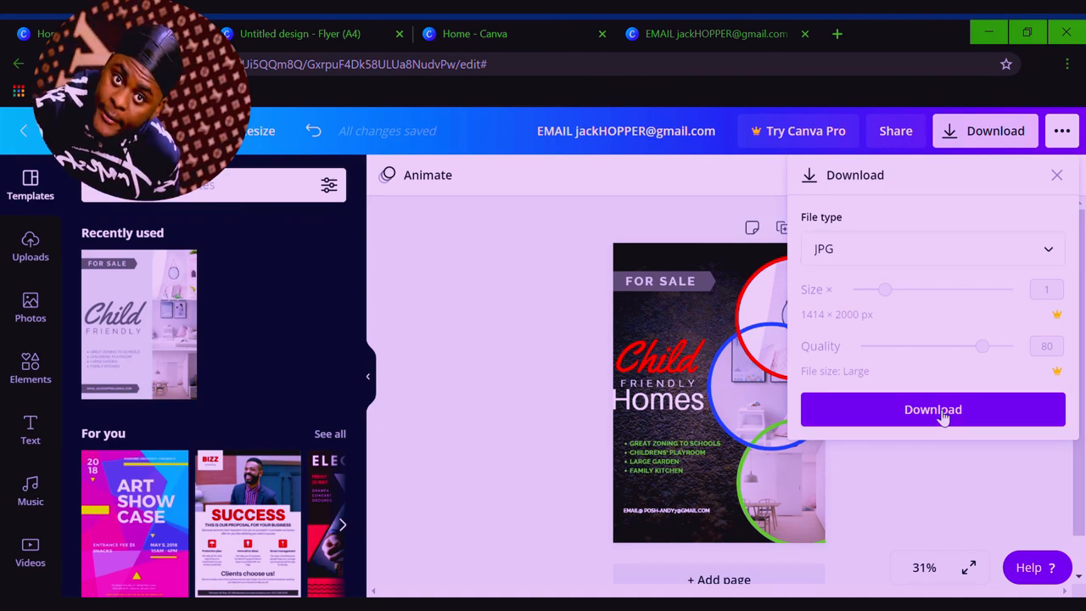
left_click(933, 409)
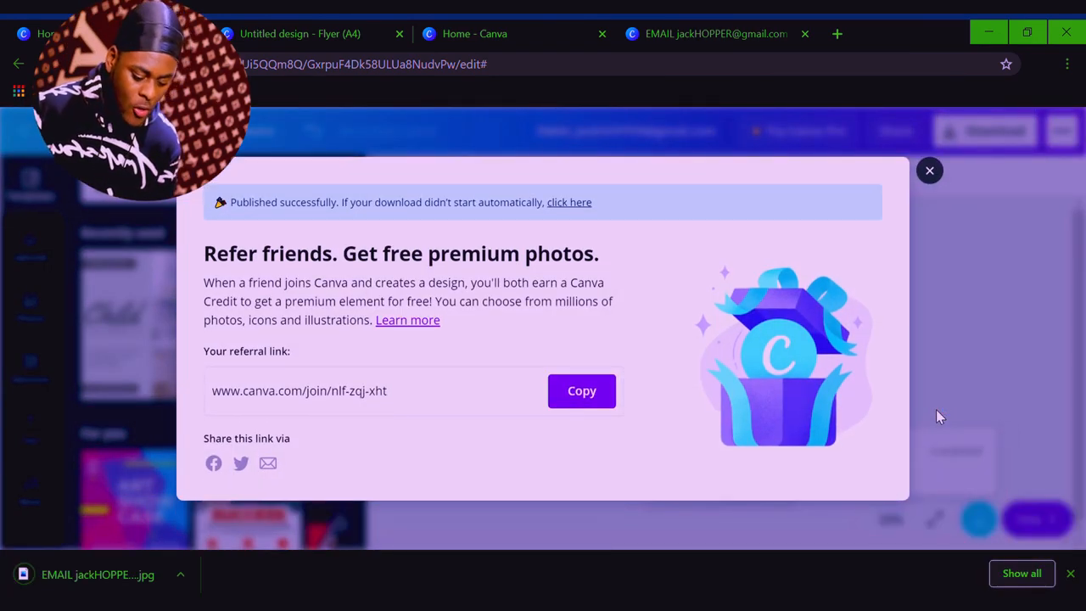
left_click(930, 170)
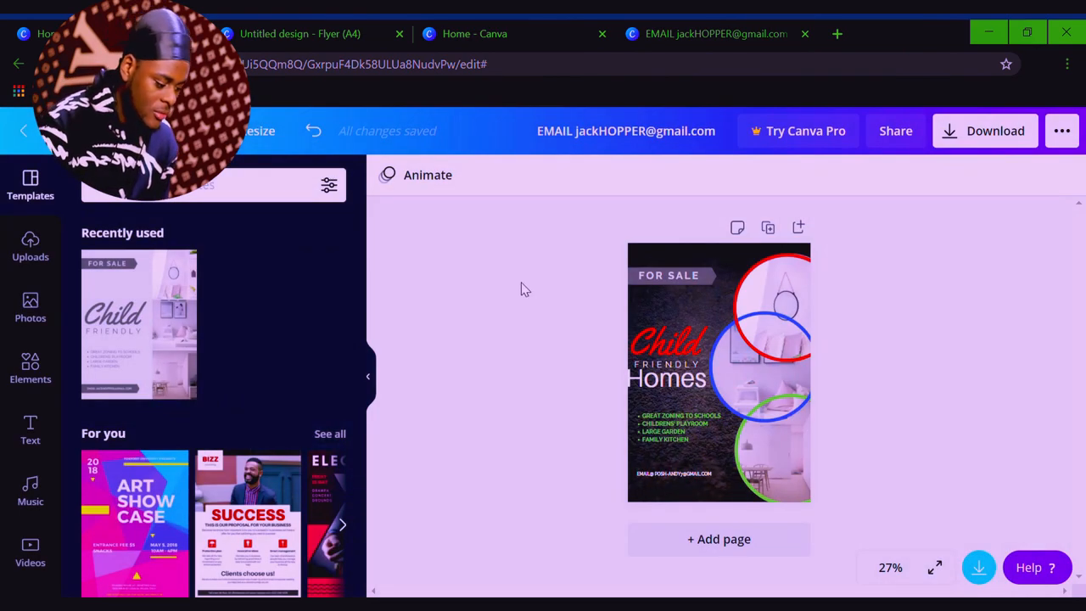
mouse_move(620, 428)
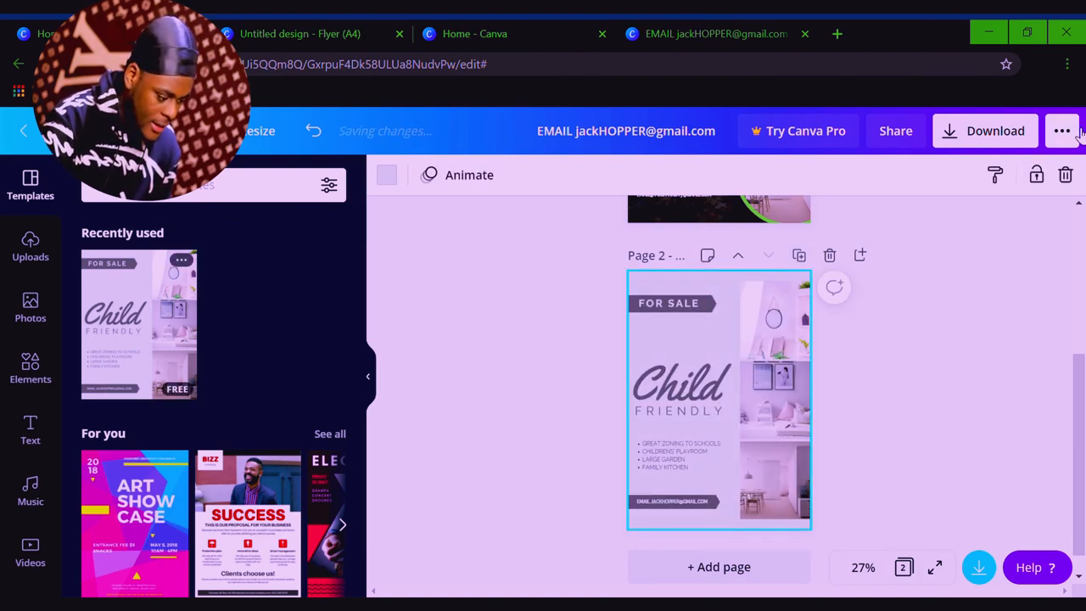
Download only page 2, the original template, as a JPG.
left_click(1062, 131)
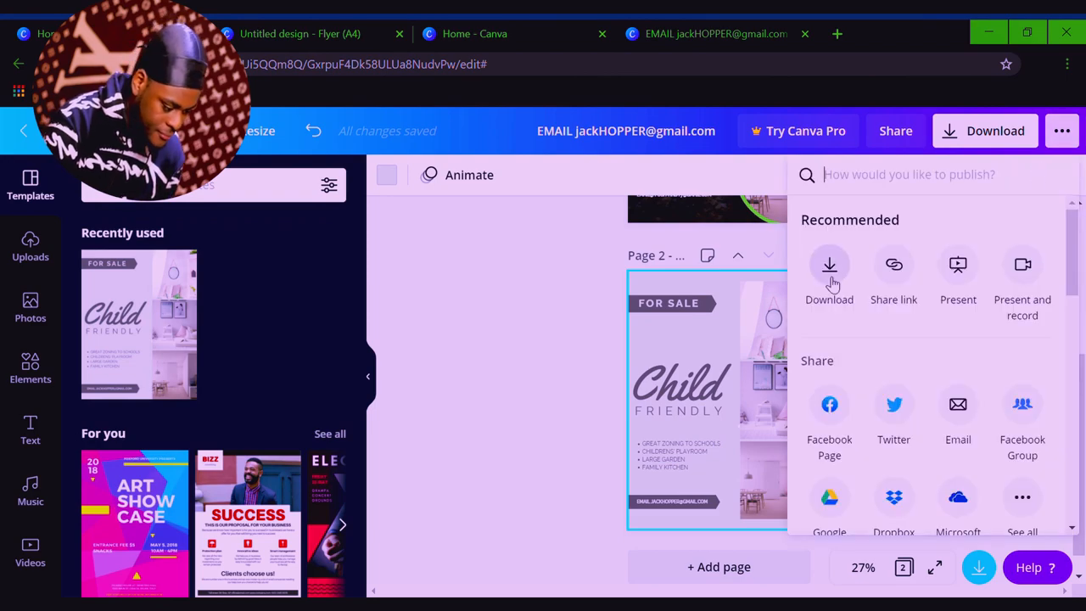
left_click(828, 271)
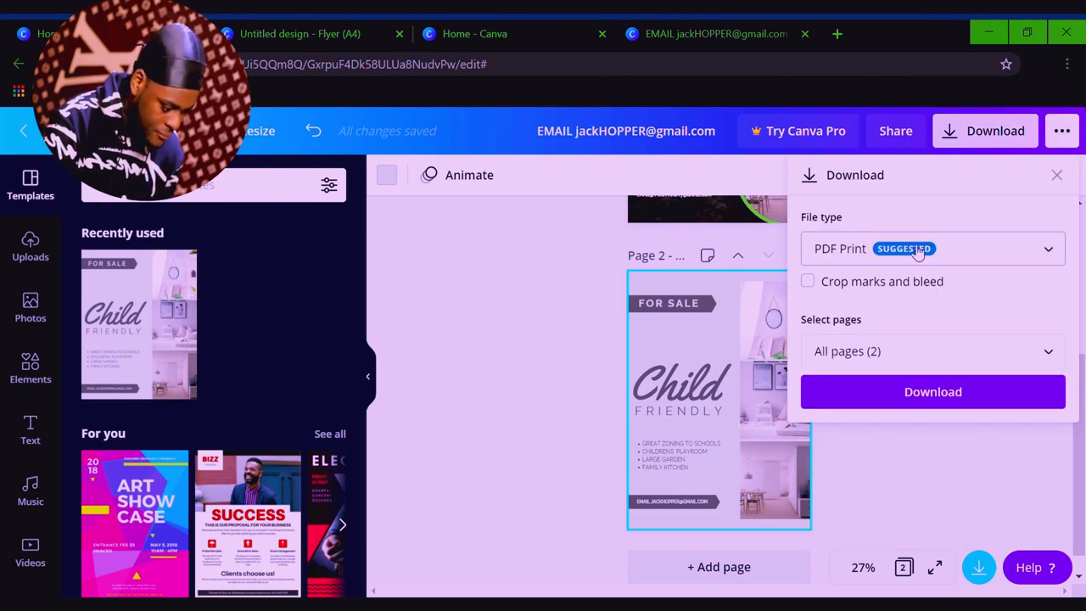
left_click(931, 248)
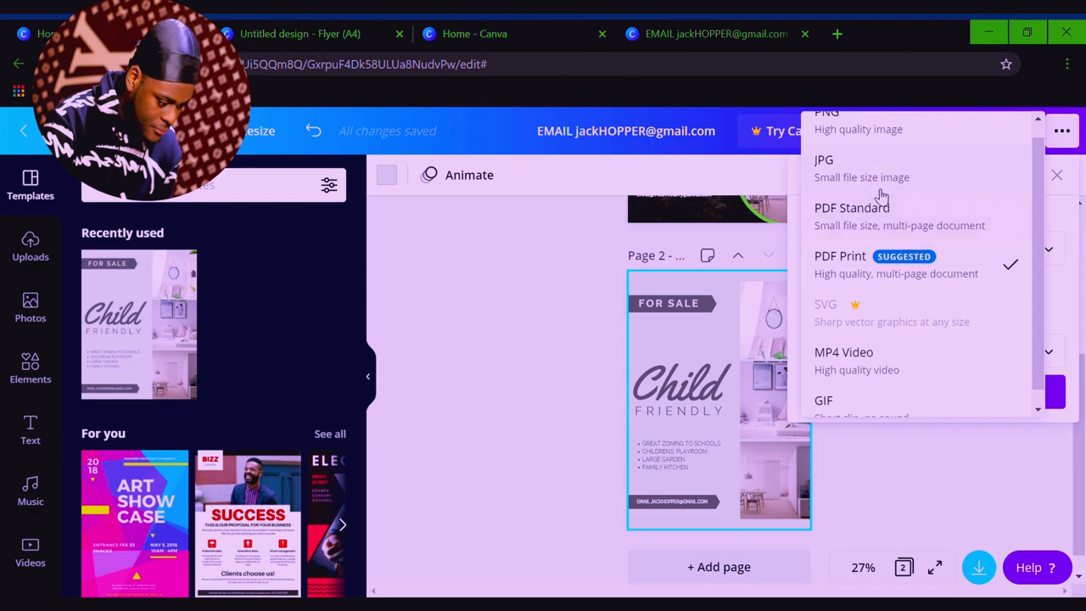
left_click(823, 160)
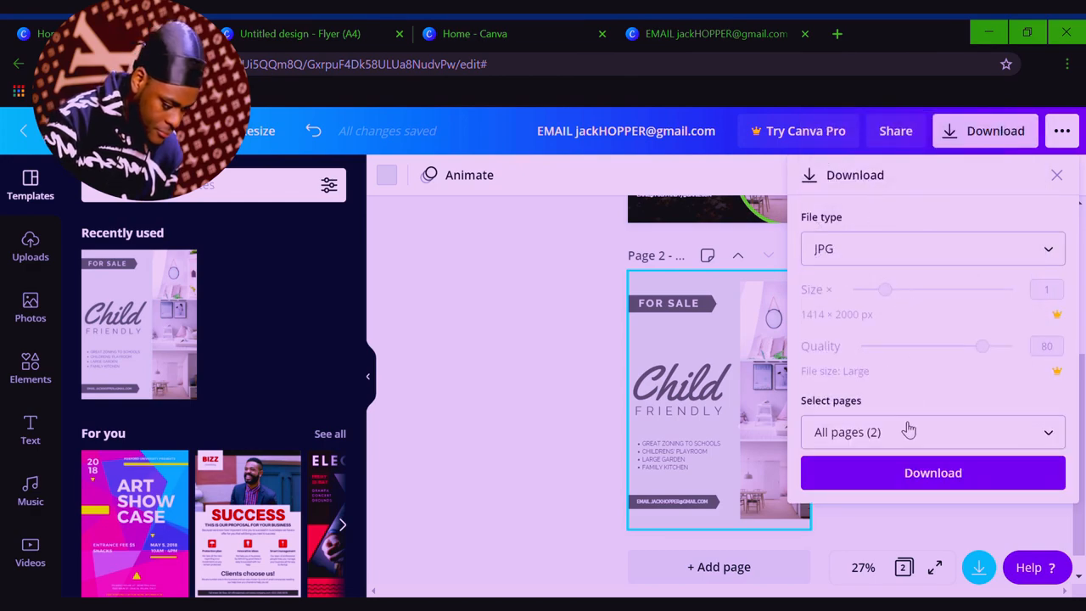
left_click(933, 432)
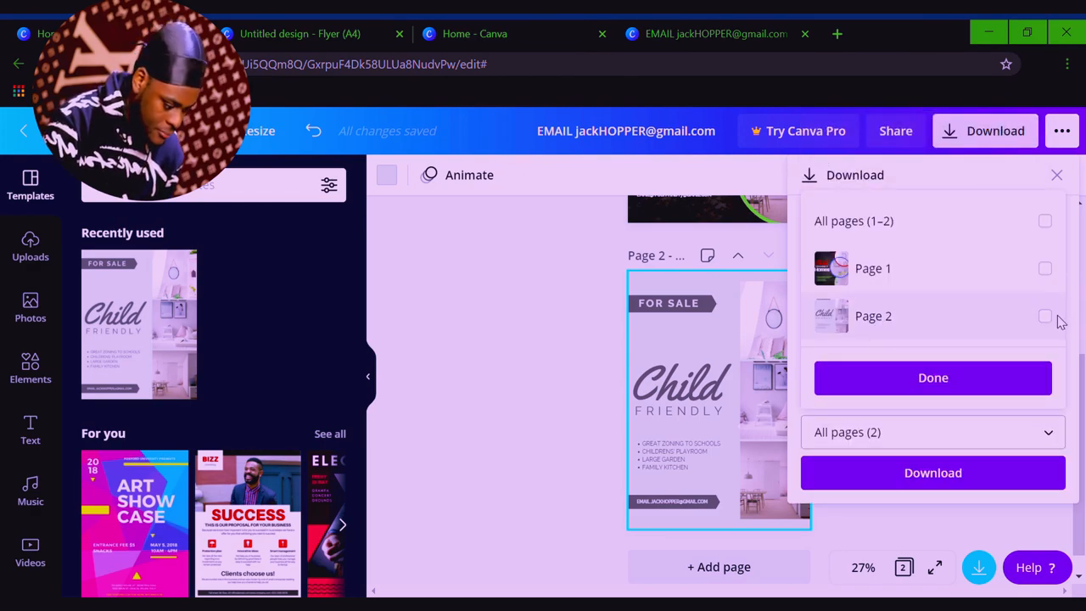
left_click(1045, 315)
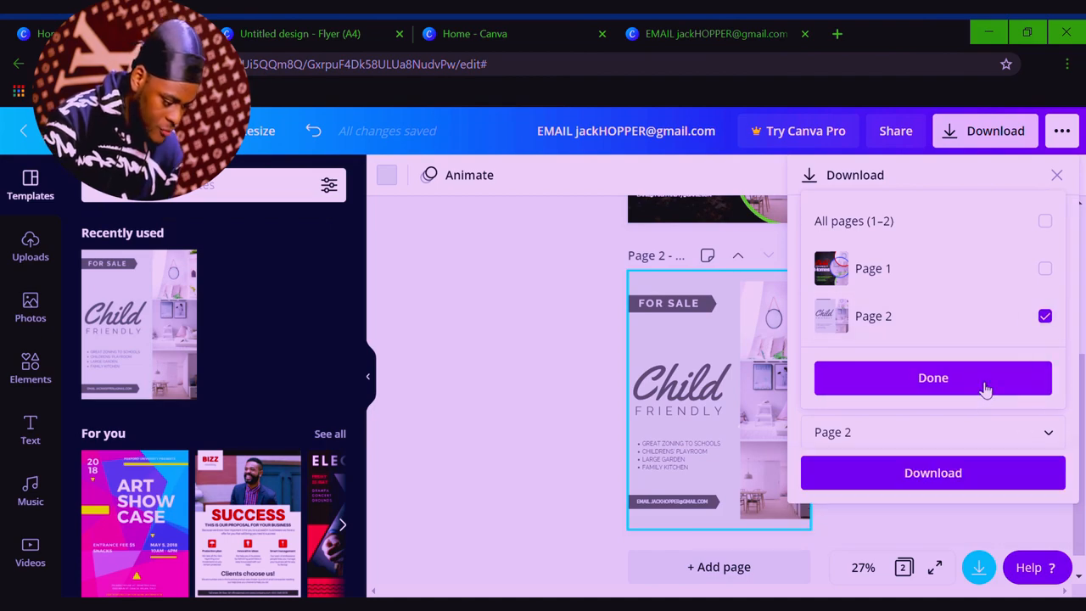
left_click(933, 377)
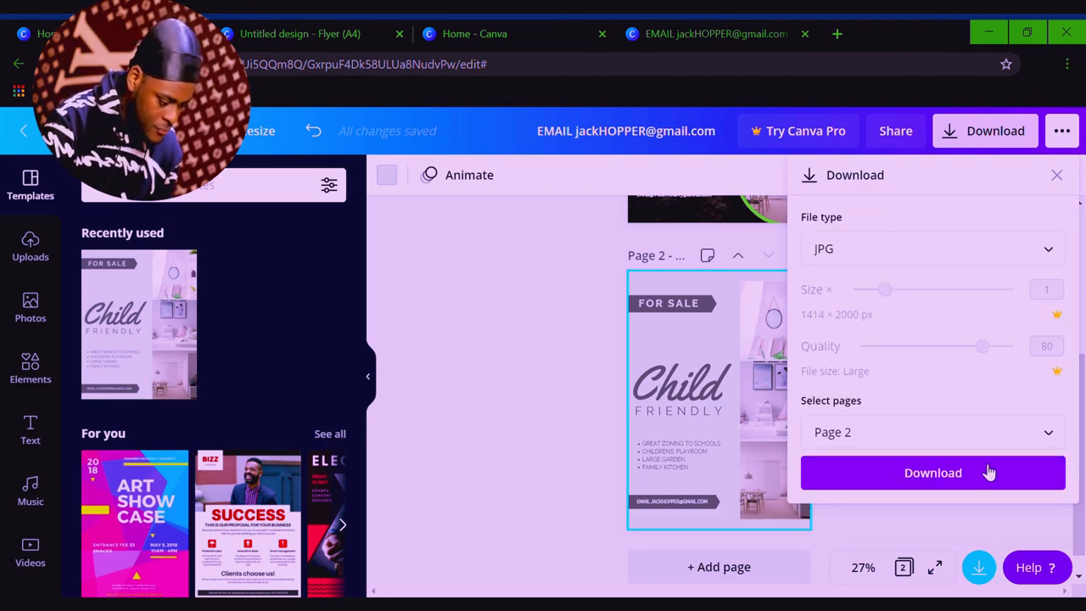
left_click(933, 472)
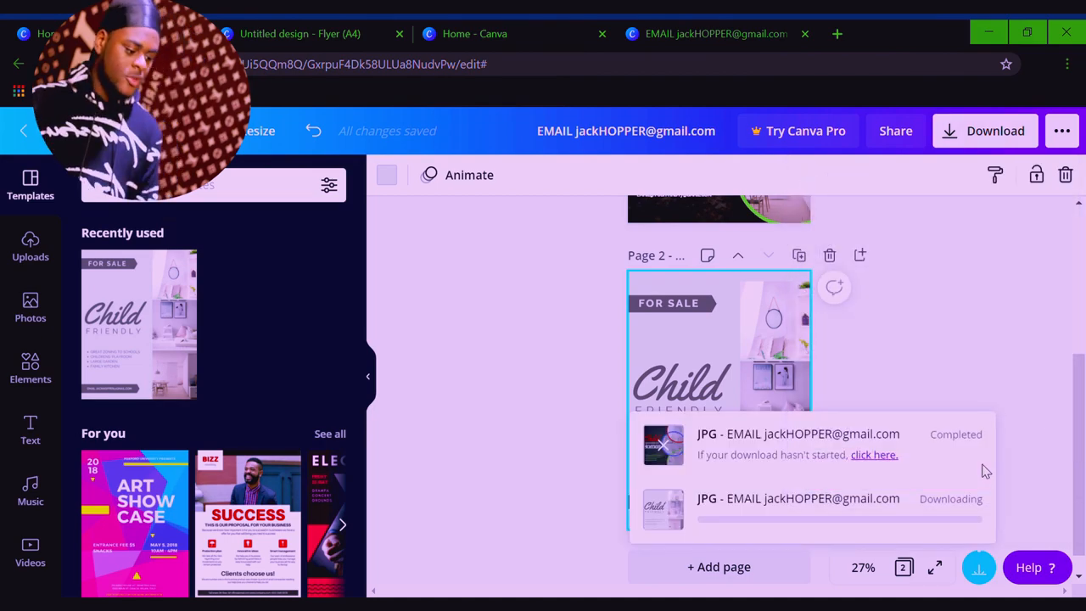